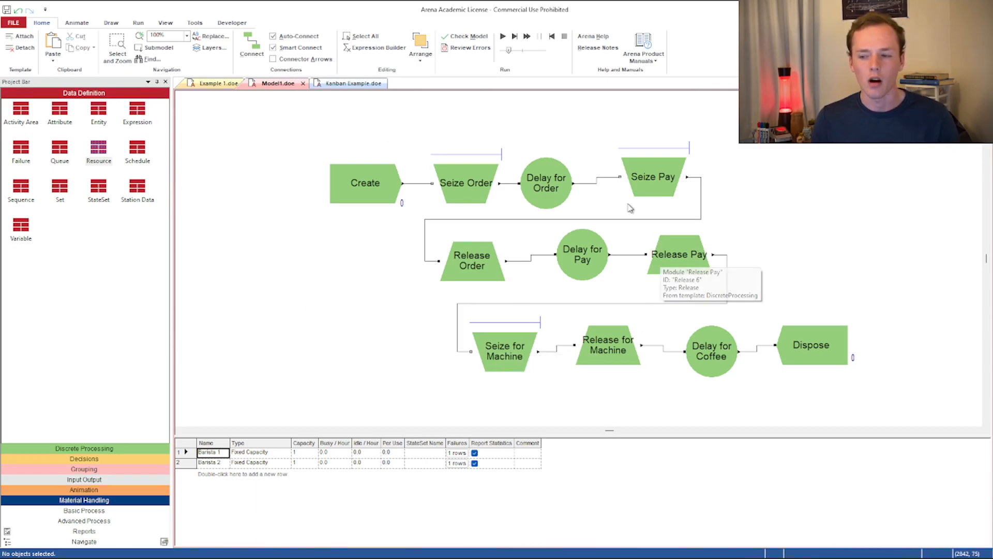
{"action": "mouse_move", "coordinate": [212, 171]}
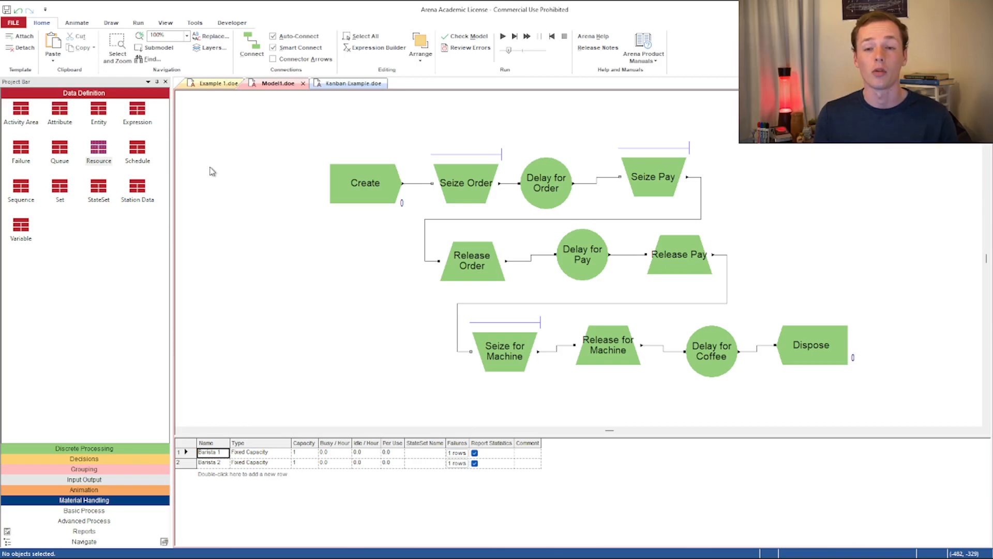
{"action": "mouse_move", "coordinate": [516, 199]}
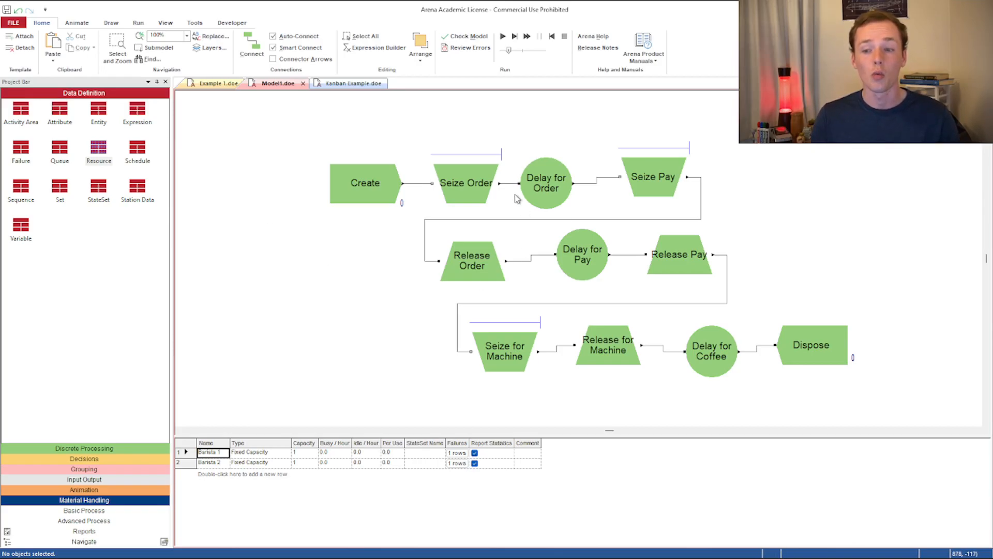
{"action": "mouse_move", "coordinate": [397, 191]}
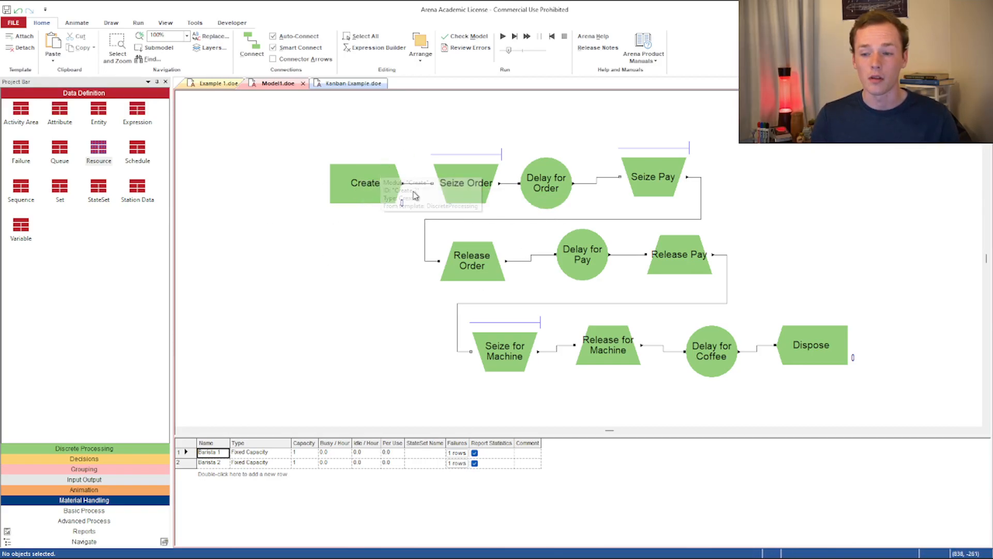
{"action": "mouse_move", "coordinate": [393, 185]}
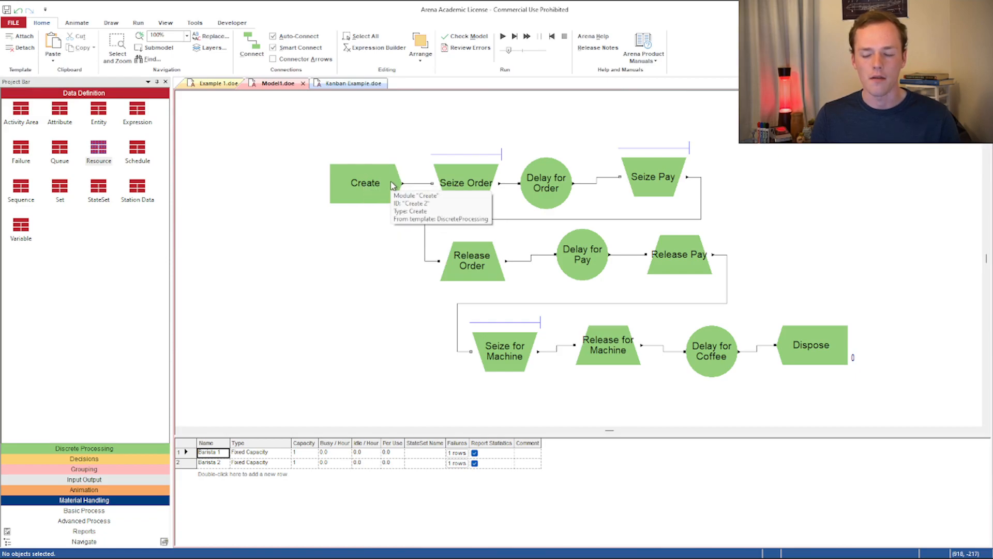
Step: Review Seize Order's single resource Barista 1 at medium priority with its own queue
{"action": "double_click", "coordinate": [465, 182]}
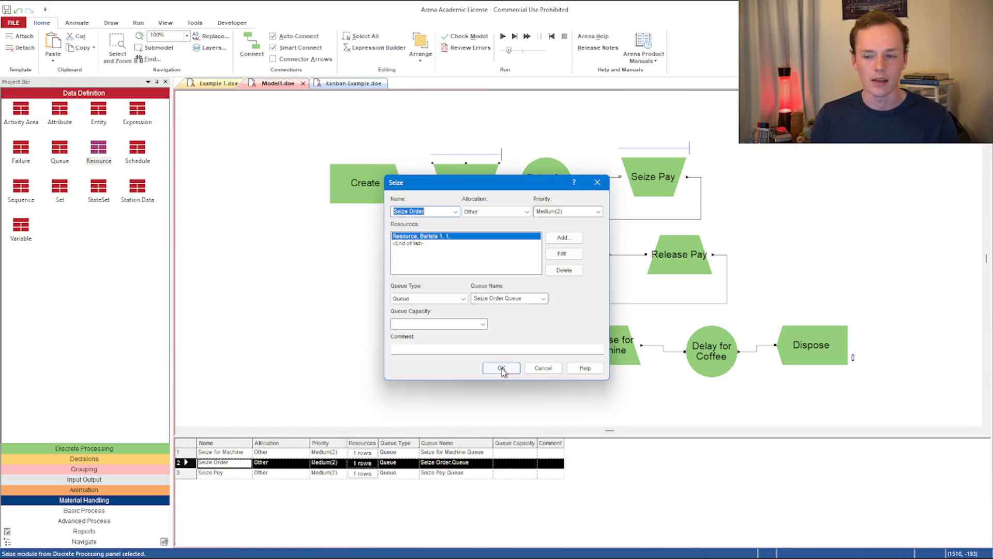
{"action": "mouse_move", "coordinate": [487, 247]}
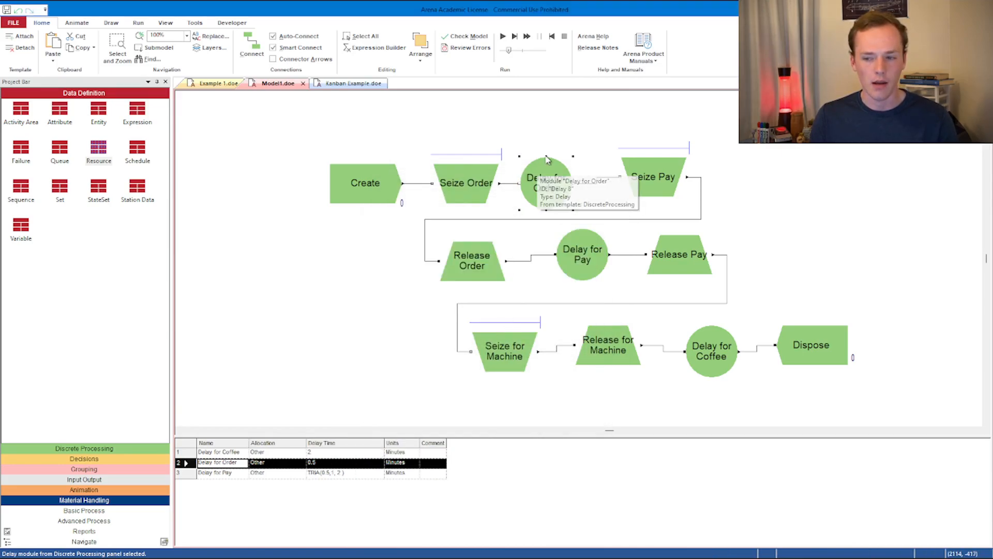
{"action": "mouse_move", "coordinate": [564, 209]}
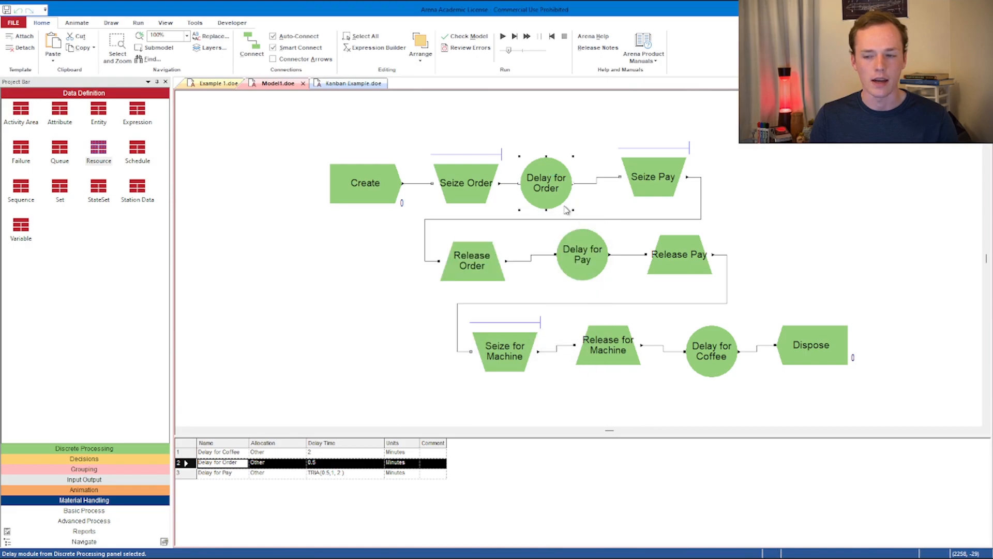
{"action": "mouse_move", "coordinate": [466, 182]}
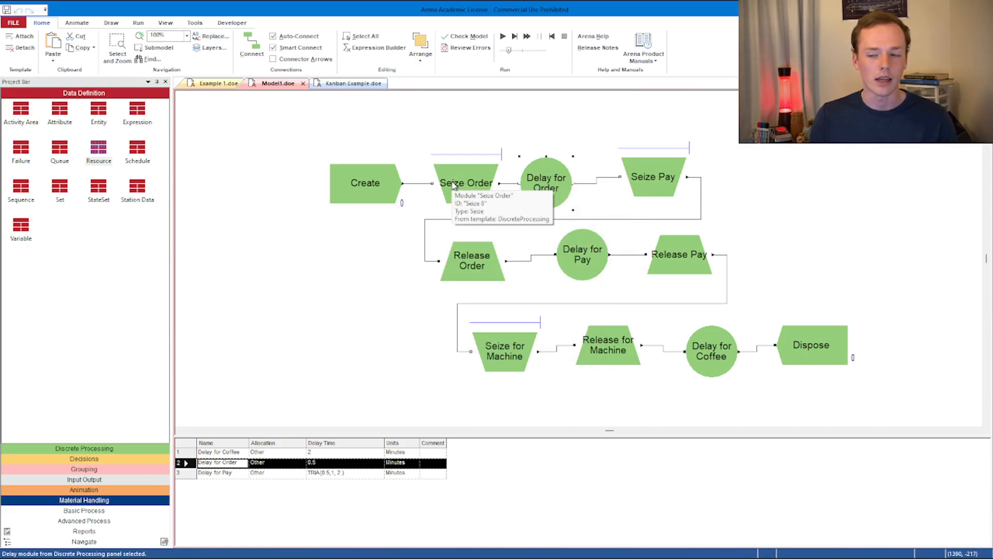
{"action": "mouse_move", "coordinate": [490, 279]}
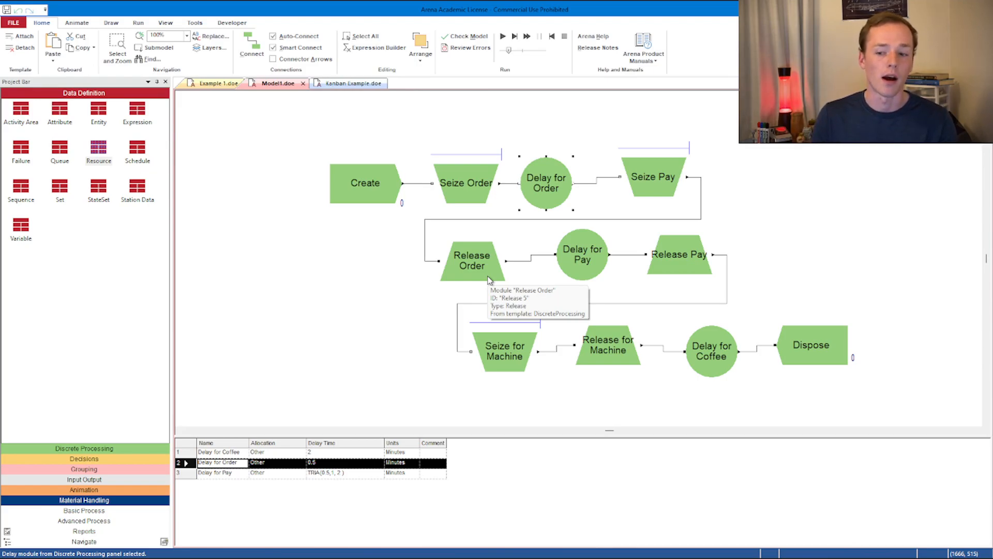
{"action": "mouse_move", "coordinate": [538, 297]}
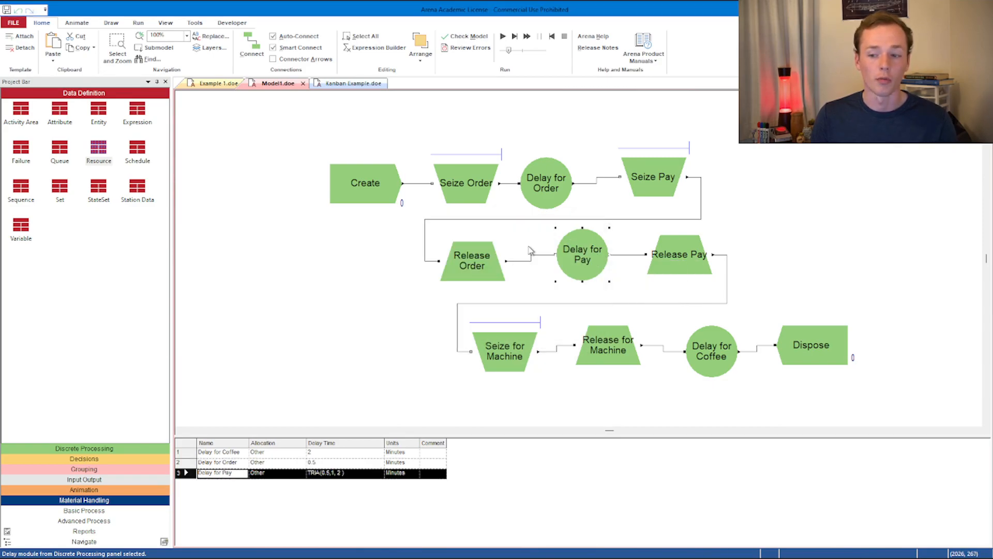
{"action": "mouse_move", "coordinate": [488, 266]}
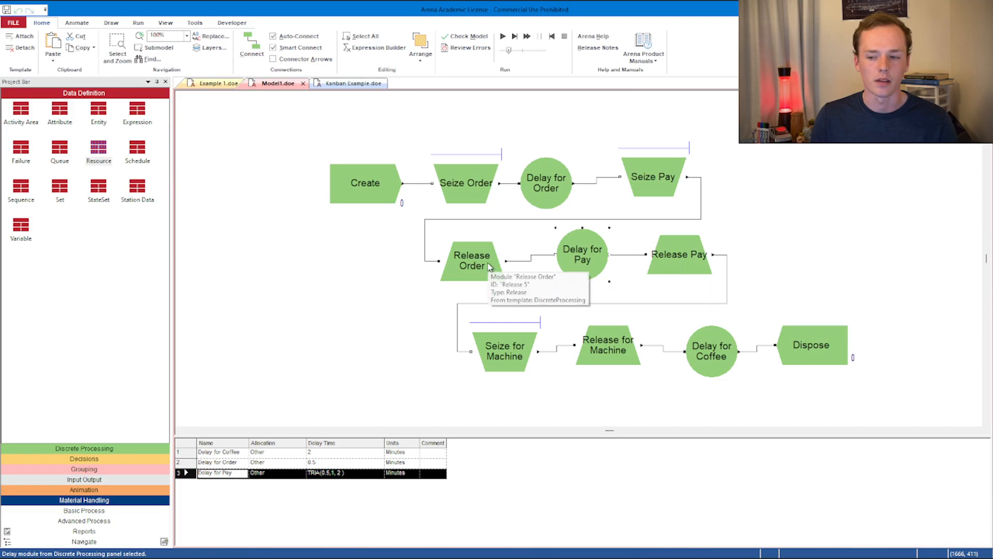
{"action": "mouse_move", "coordinate": [665, 259]}
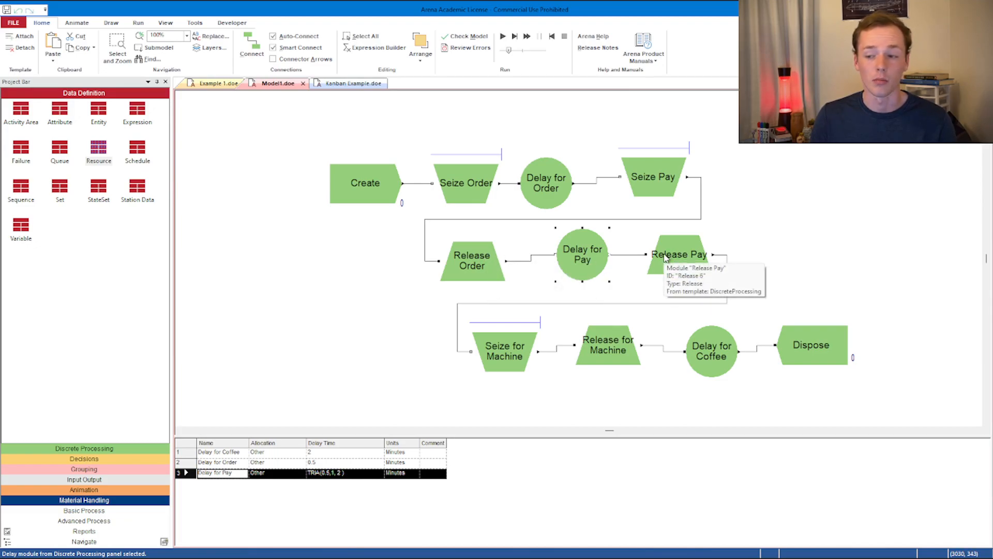
Step: List the Release modules via Release Pay, then the three medium-priority Seize modules via Seize for Machine
{"action": "left_click", "coordinate": [679, 255]}
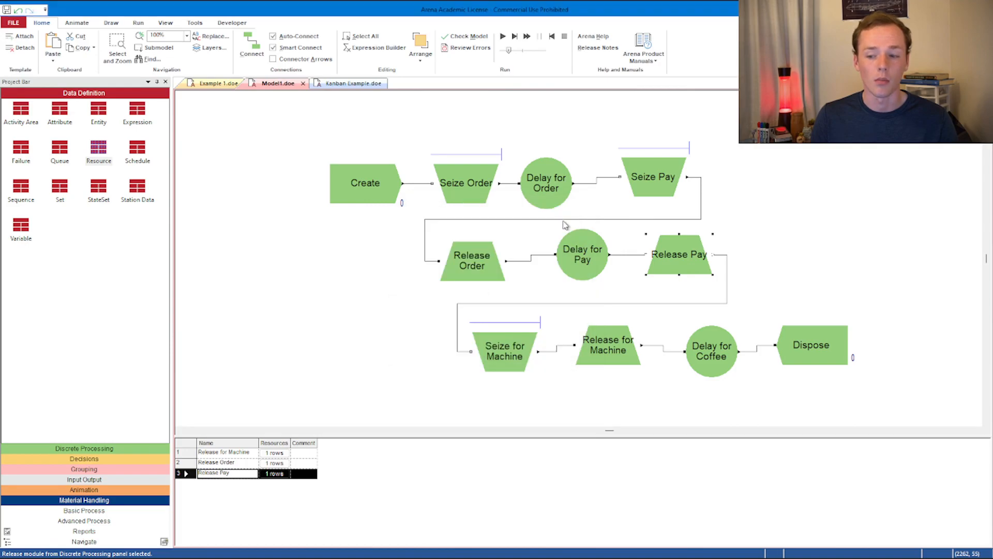
{"action": "mouse_move", "coordinate": [505, 349]}
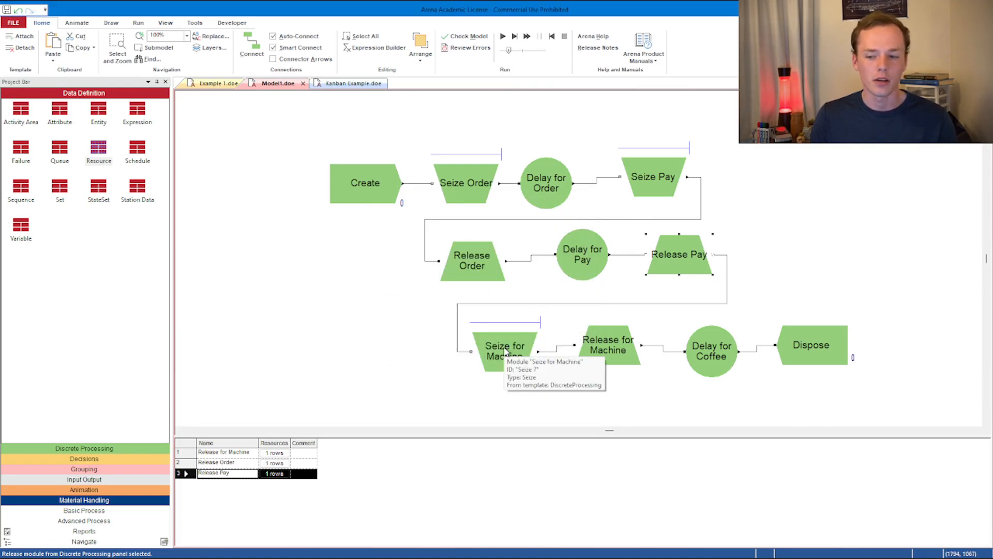
{"action": "left_click", "coordinate": [505, 345]}
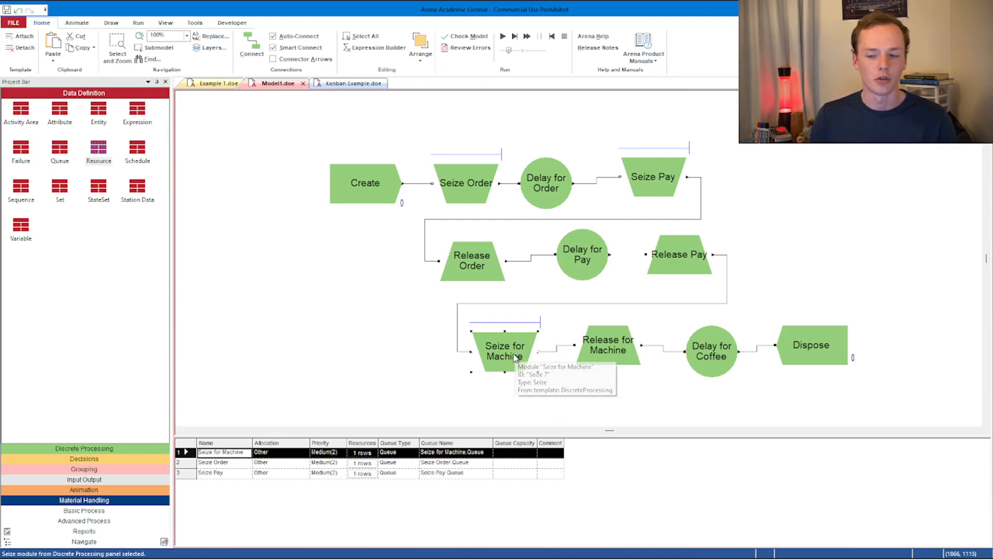
{"action": "mouse_move", "coordinate": [607, 345]}
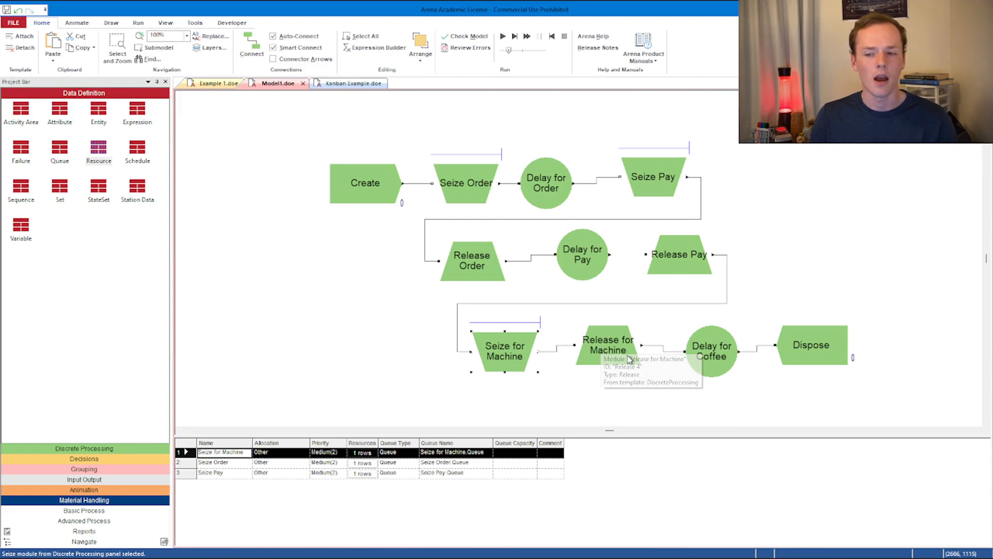
{"action": "mouse_move", "coordinate": [704, 354]}
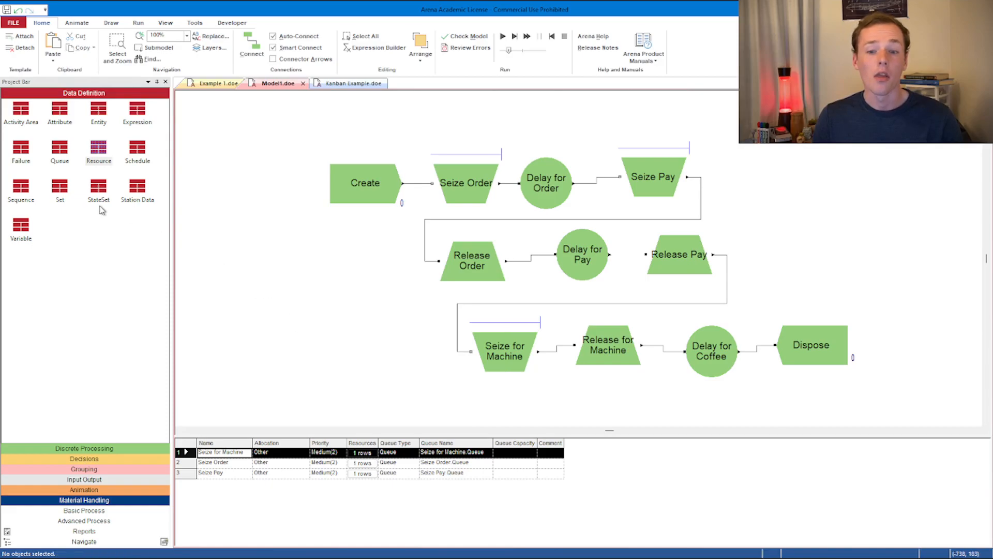
Step: Review the Baristas set members ordered Pastry Chef, Barista 2, Barista 1 and close the list
{"action": "left_click", "coordinate": [60, 191]}
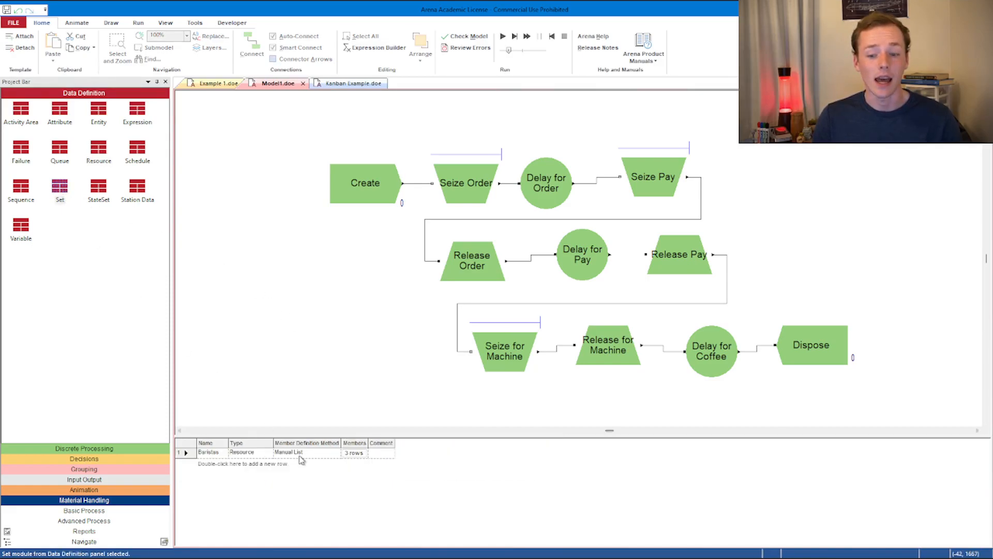
{"action": "left_click", "coordinate": [353, 452]}
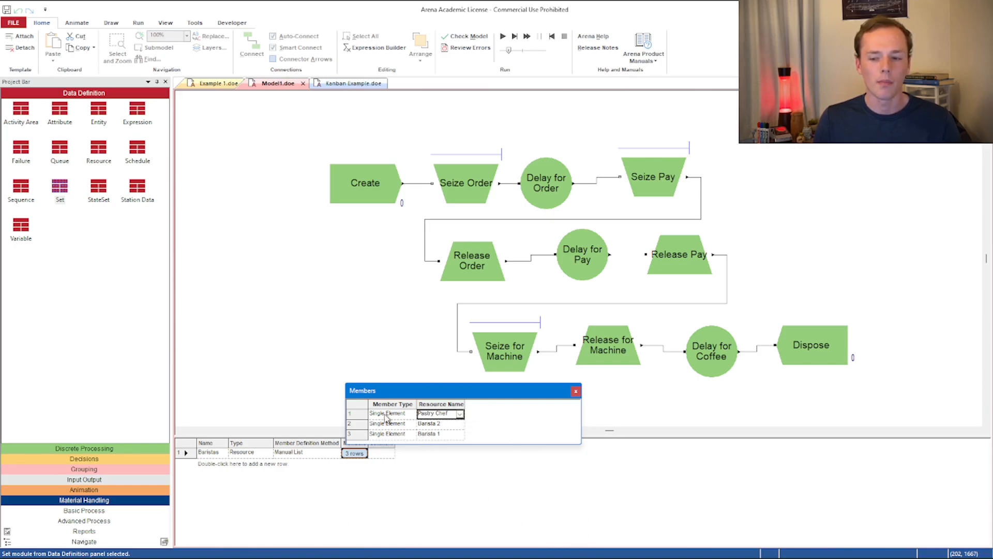
{"action": "mouse_move", "coordinate": [405, 436]}
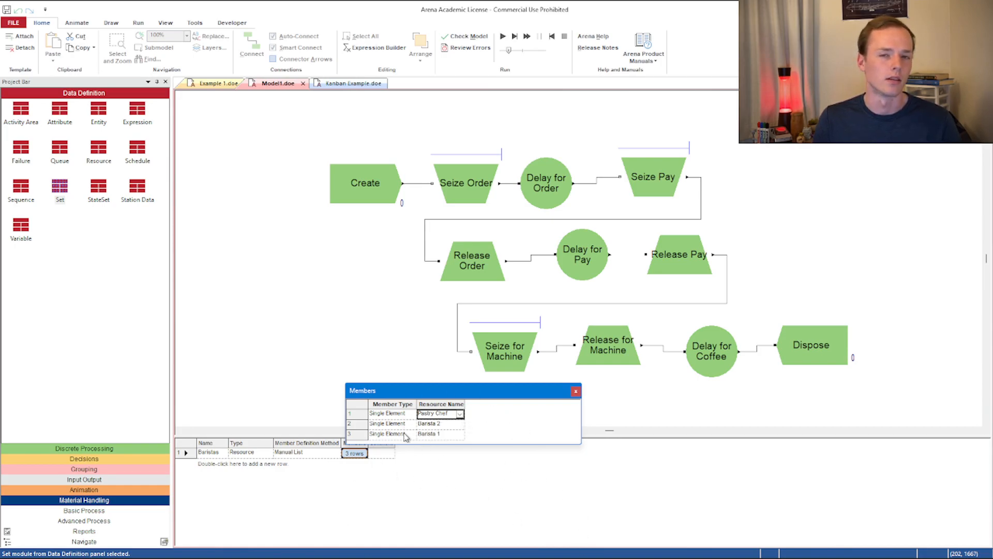
{"action": "mouse_move", "coordinate": [575, 399]}
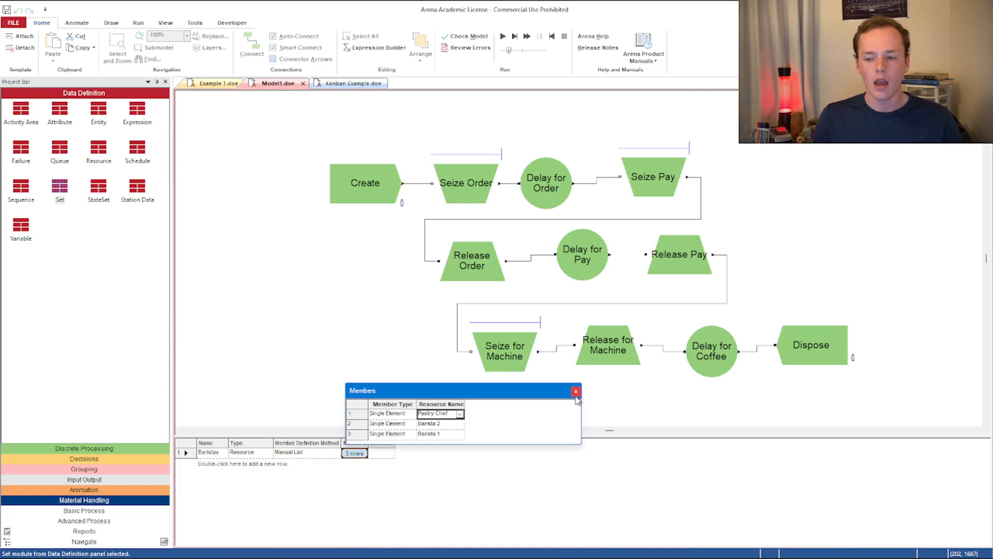
{"action": "mouse_move", "coordinate": [323, 432]}
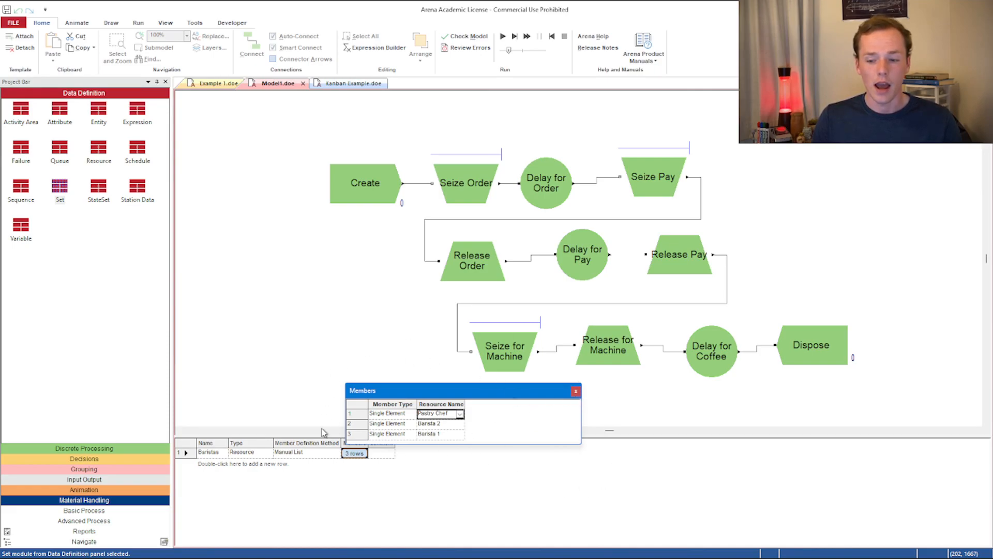
{"action": "mouse_move", "coordinate": [557, 394]}
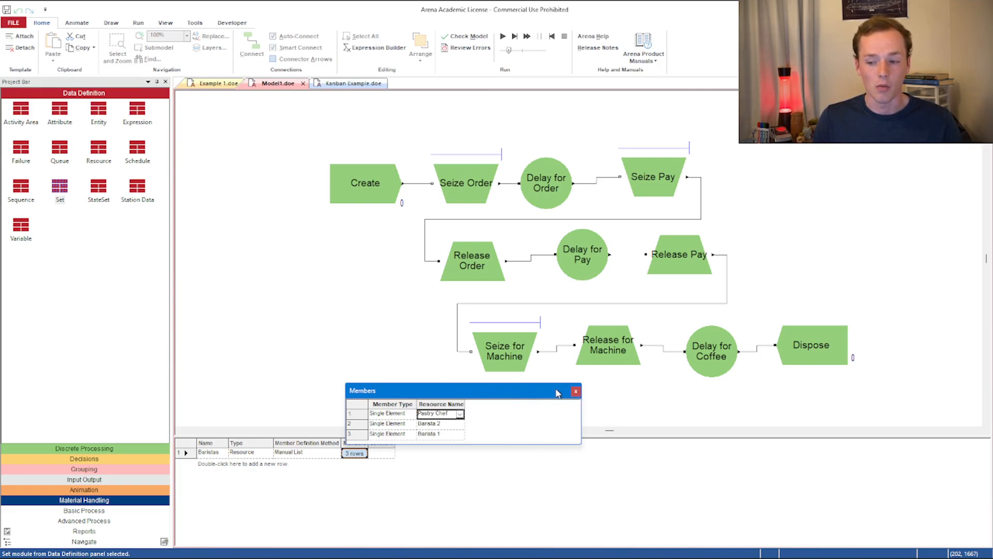
{"action": "left_click", "coordinate": [574, 391]}
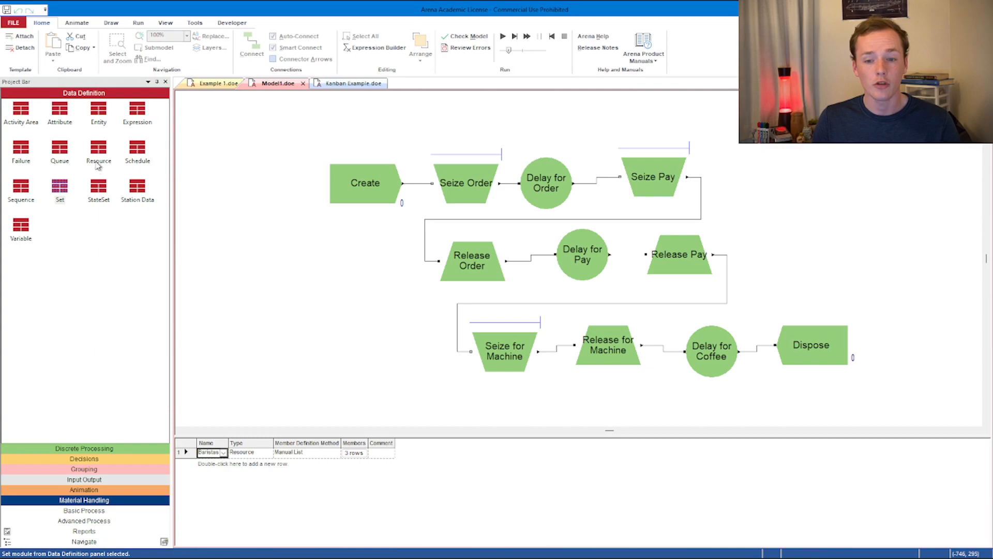
Step: Show the Resource table with Barista 1, Barista 2 and Pastry Chef at fixed capacity 1
{"action": "left_click", "coordinate": [99, 152]}
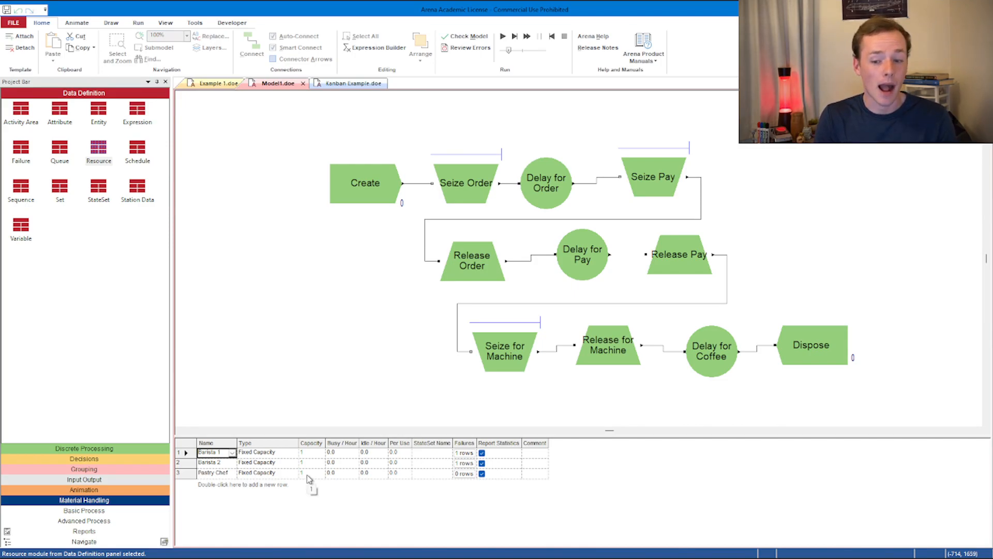
{"action": "mouse_move", "coordinate": [314, 460]}
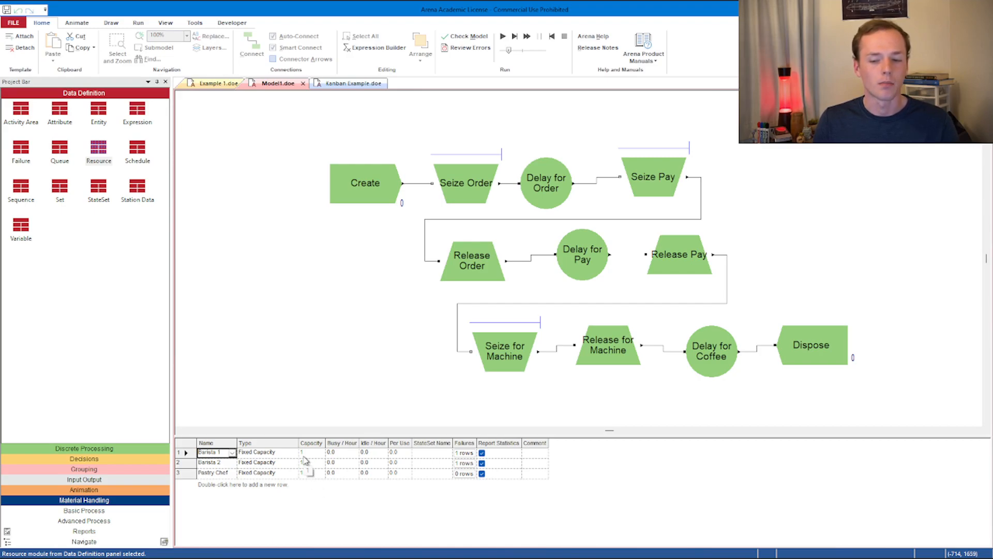
{"action": "left_click", "coordinate": [312, 452]}
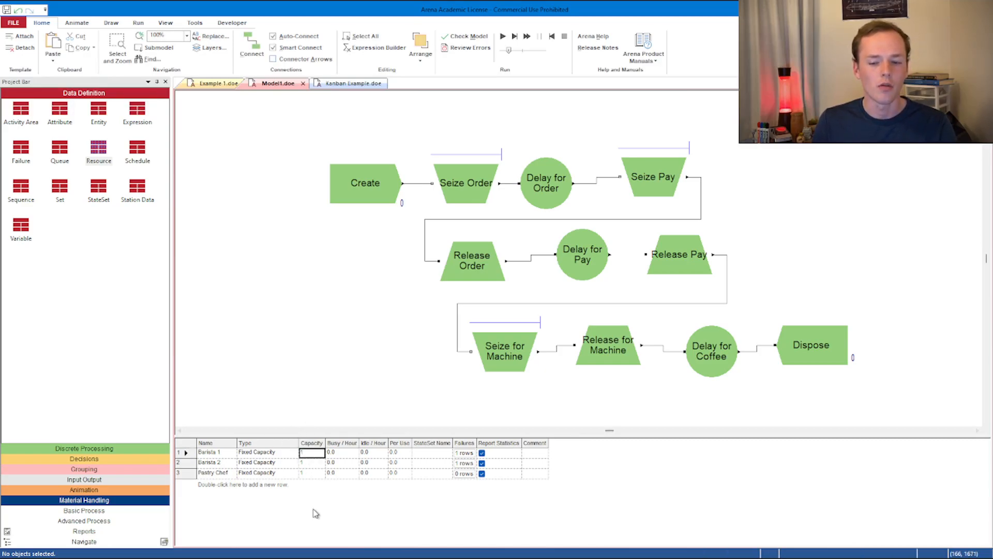
{"action": "mouse_move", "coordinate": [281, 495]}
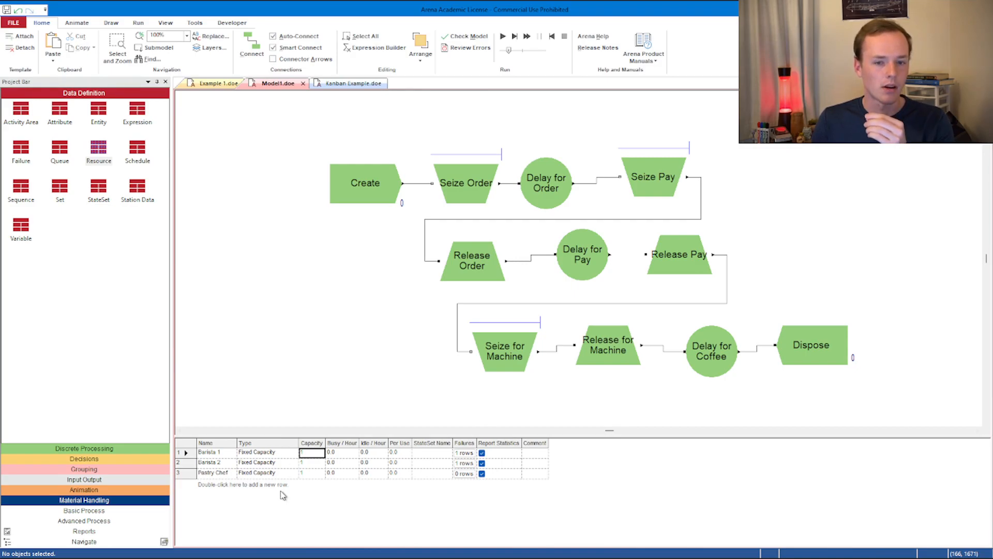
{"action": "mouse_move", "coordinate": [282, 489]}
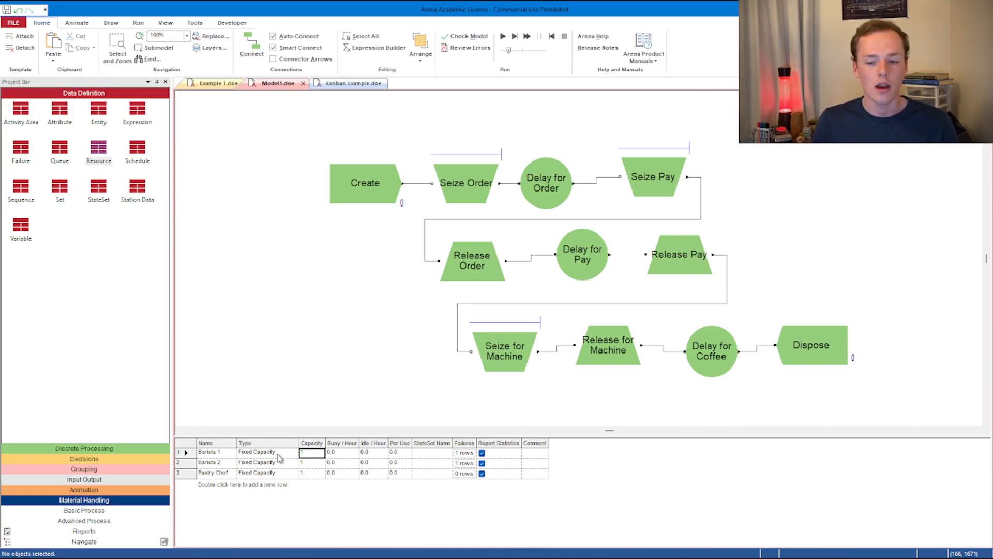
Step: Make Barista 1's capacity Based on Schedule using schedule name Barista Sch
{"action": "left_click", "coordinate": [266, 452]}
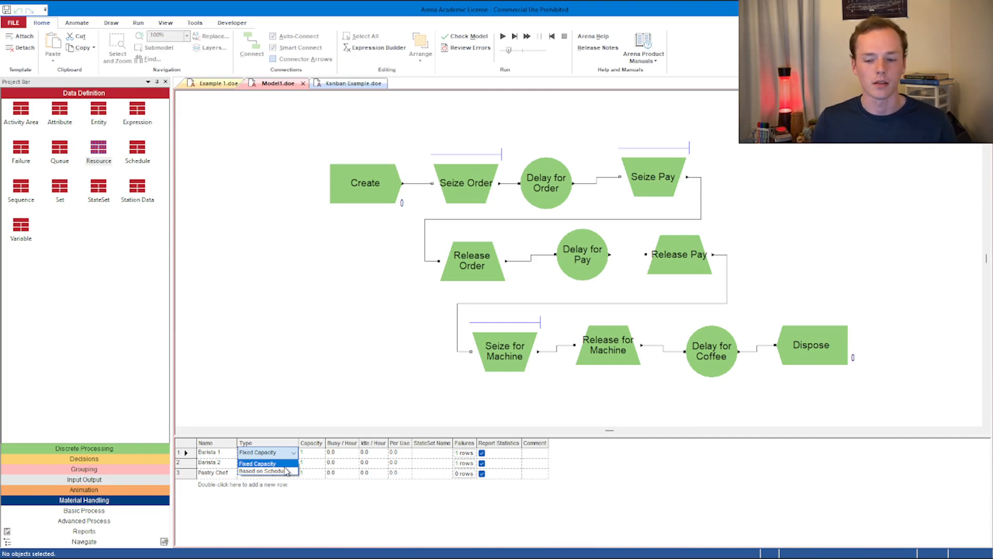
{"action": "left_click", "coordinate": [260, 471]}
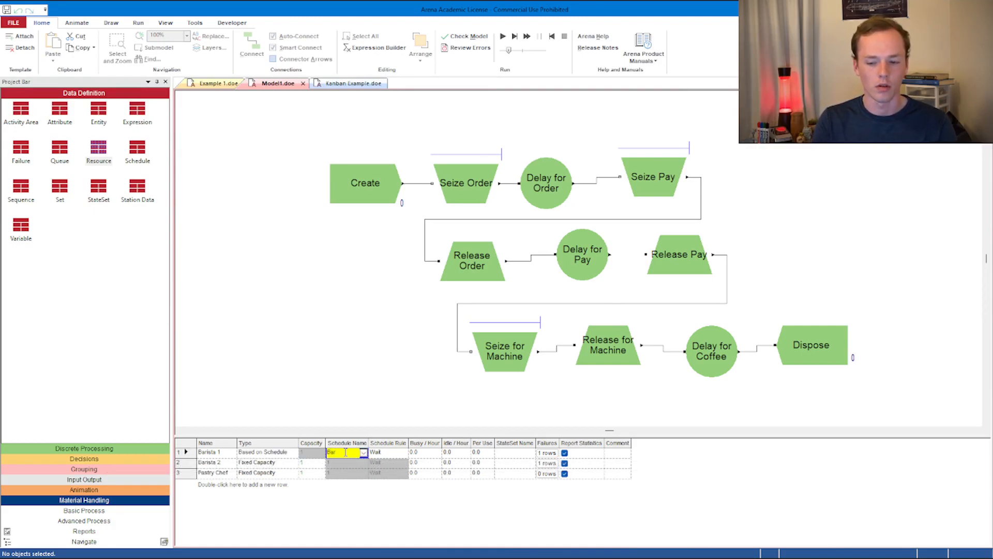
{"action": "type", "text": "Barista Sch"}
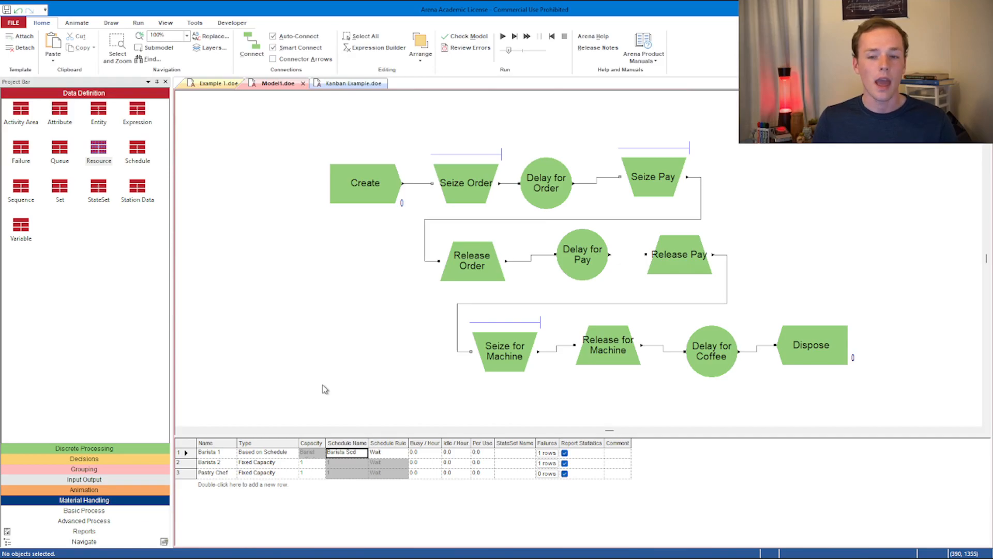
{"action": "mouse_move", "coordinate": [279, 352]}
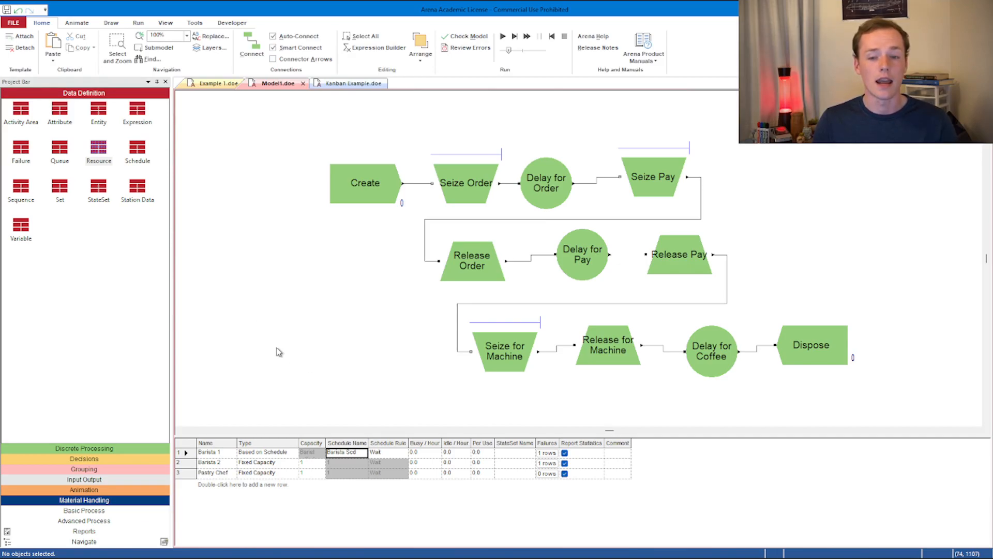
{"action": "mouse_move", "coordinate": [122, 149]}
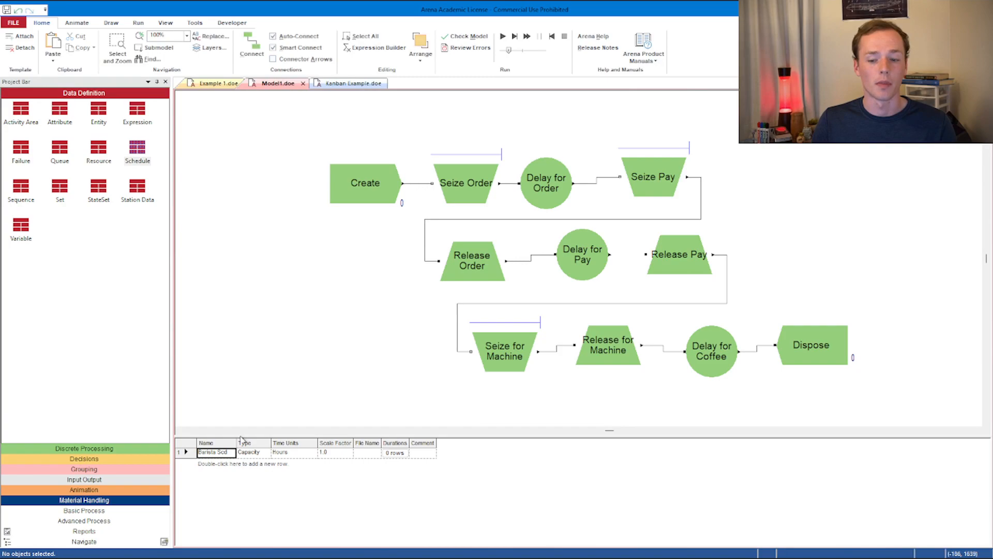
{"action": "mouse_move", "coordinate": [395, 476]}
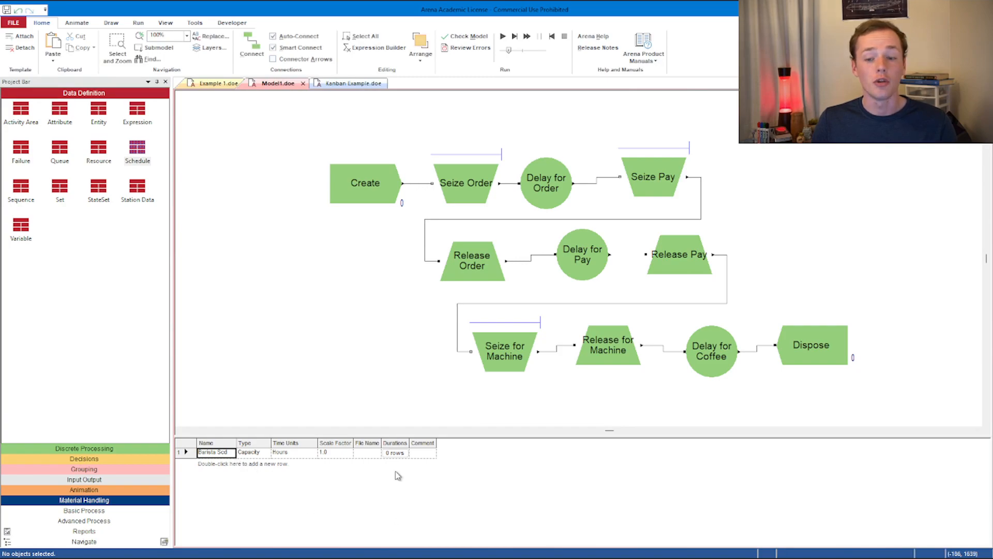
{"action": "mouse_move", "coordinate": [217, 470]}
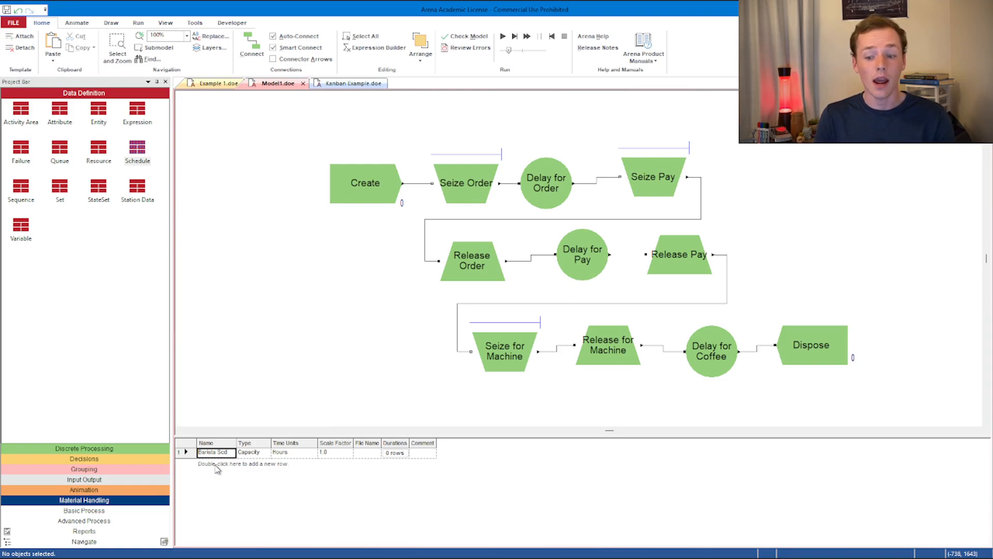
{"action": "mouse_move", "coordinate": [346, 495]}
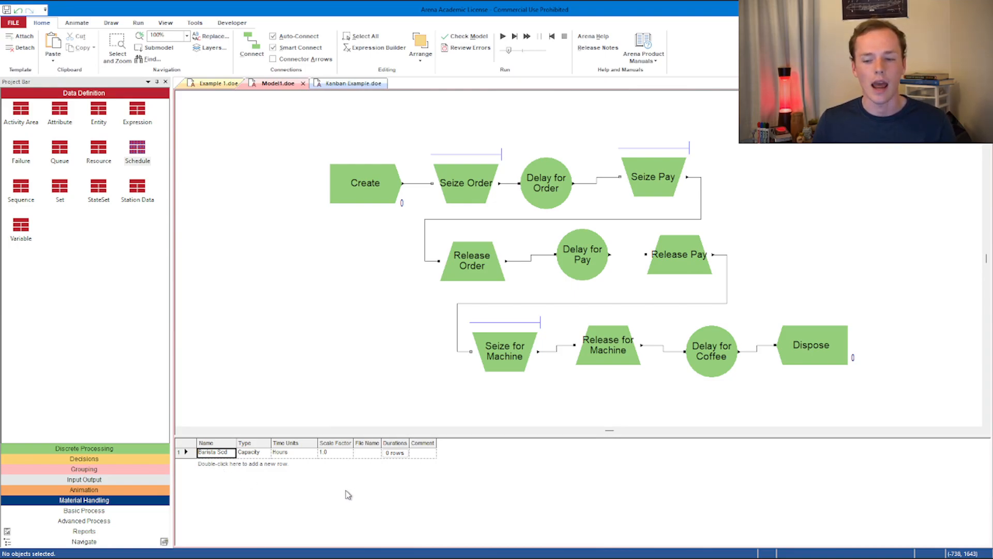
Step: Add three value-duration rows to Barista Sch with capacities 1, 0 and 1
{"action": "left_click", "coordinate": [293, 452]}
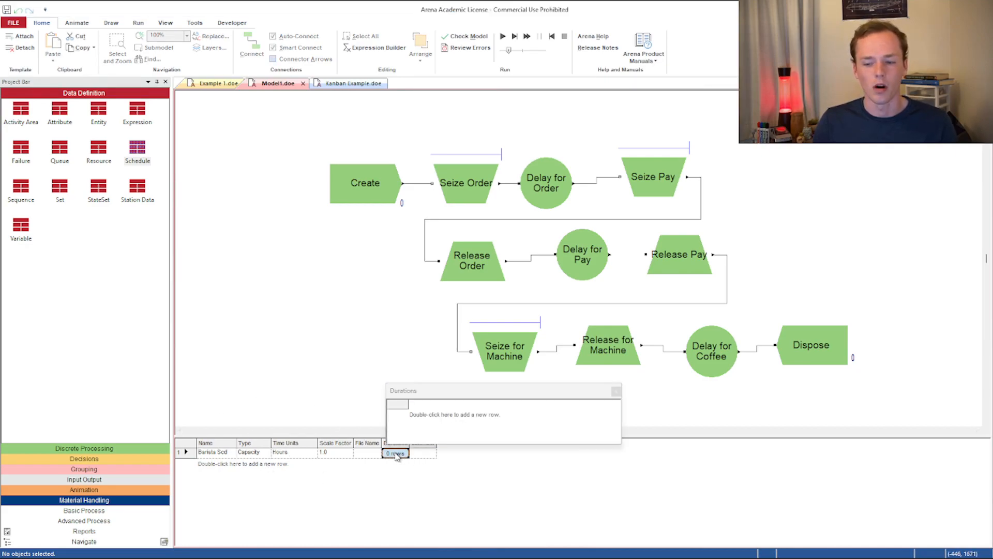
{"action": "double_click", "coordinate": [455, 414]}
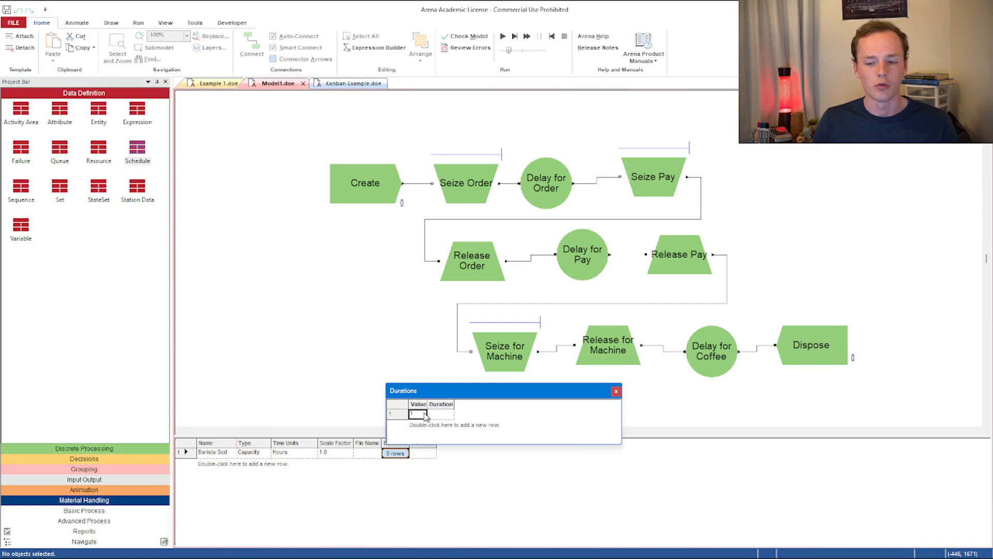
{"action": "type", "text": "5"}
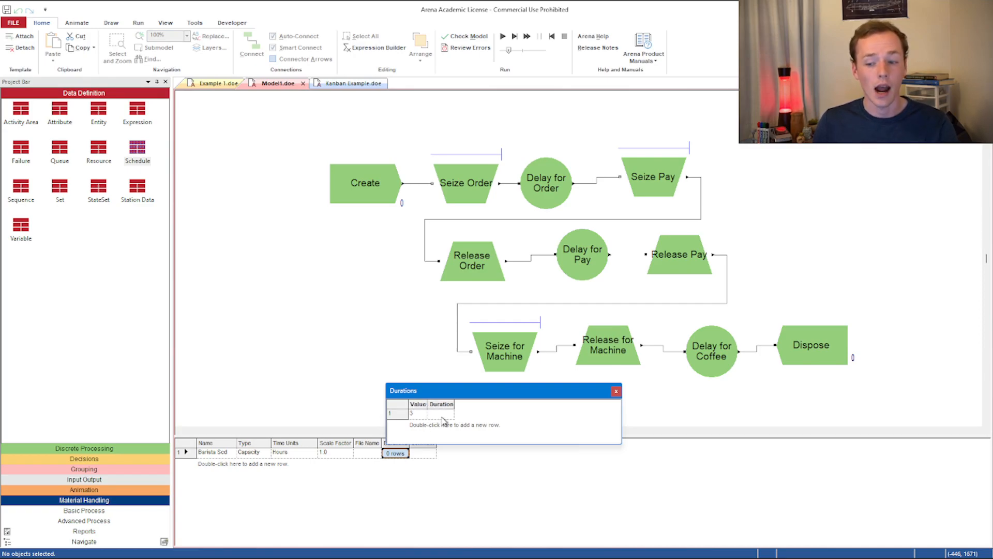
{"action": "double_click", "coordinate": [455, 425]}
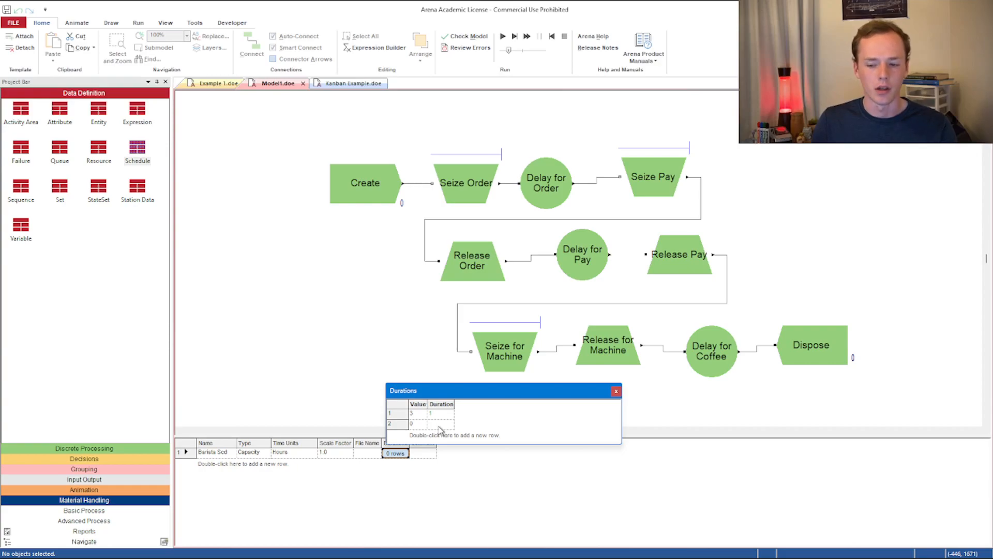
{"action": "double_click", "coordinate": [456, 435]}
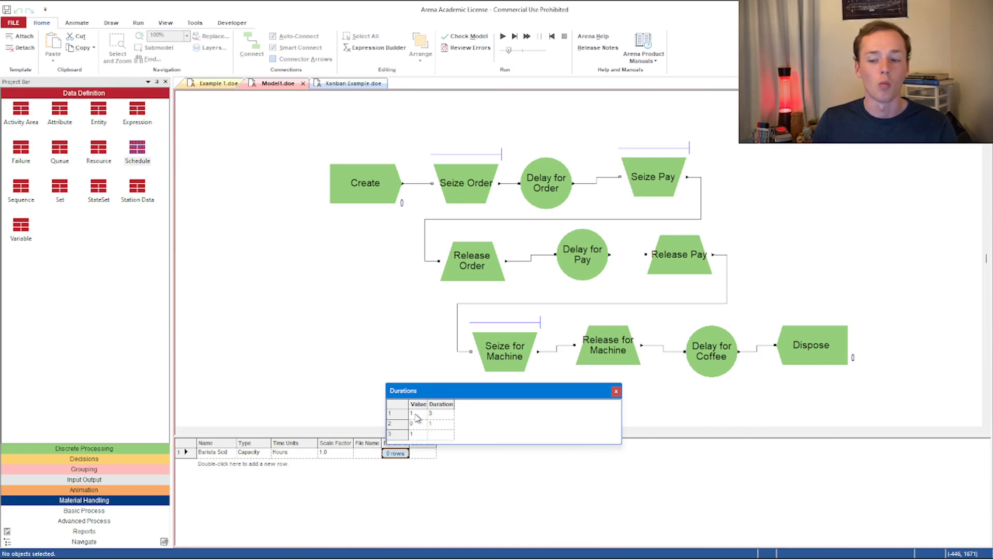
{"action": "mouse_move", "coordinate": [419, 429]}
{"action": "type", "text": "4"}
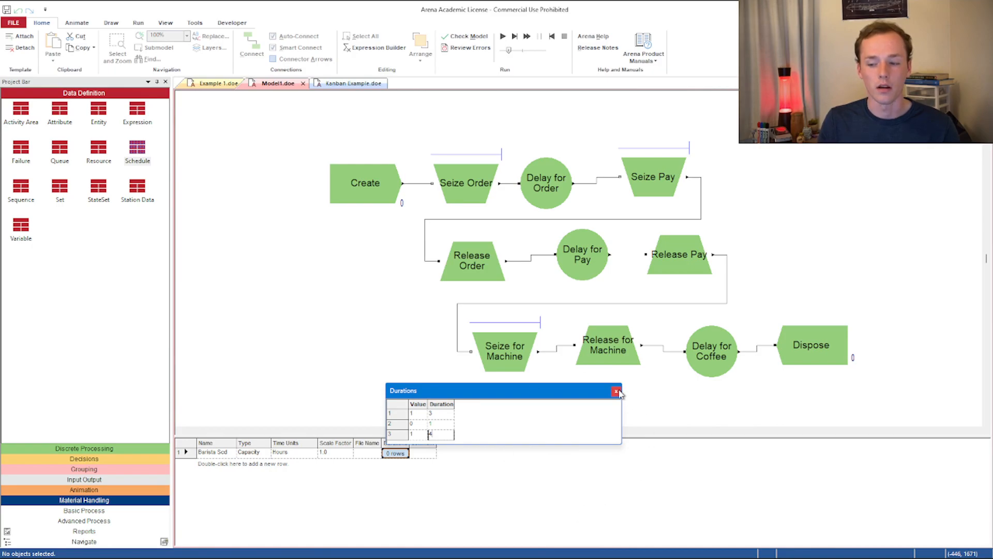
Step: Close the durations table, try schedule type Arrival, then restore Capacity in hours
{"action": "left_click", "coordinate": [616, 391]}
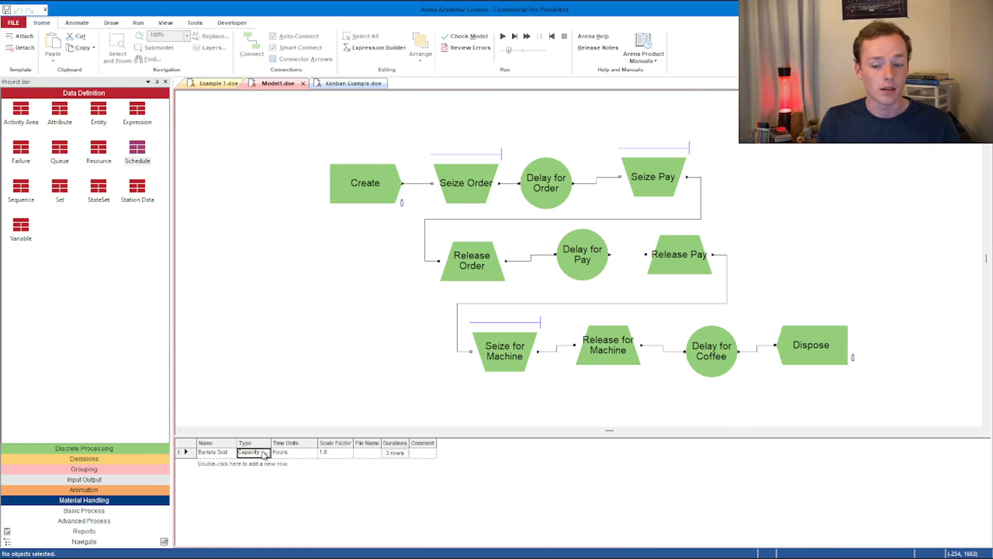
{"action": "left_click", "coordinate": [267, 453]}
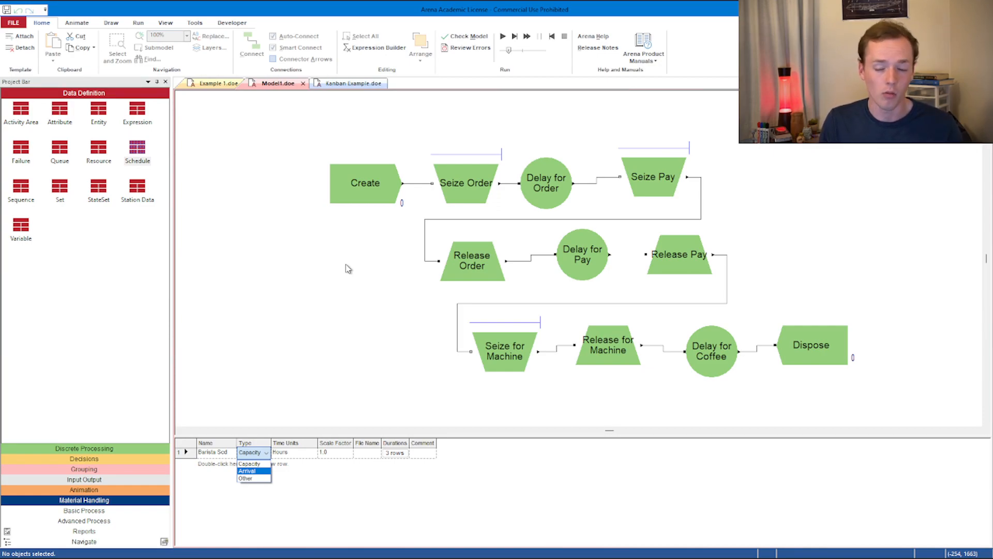
{"action": "mouse_move", "coordinate": [216, 429]}
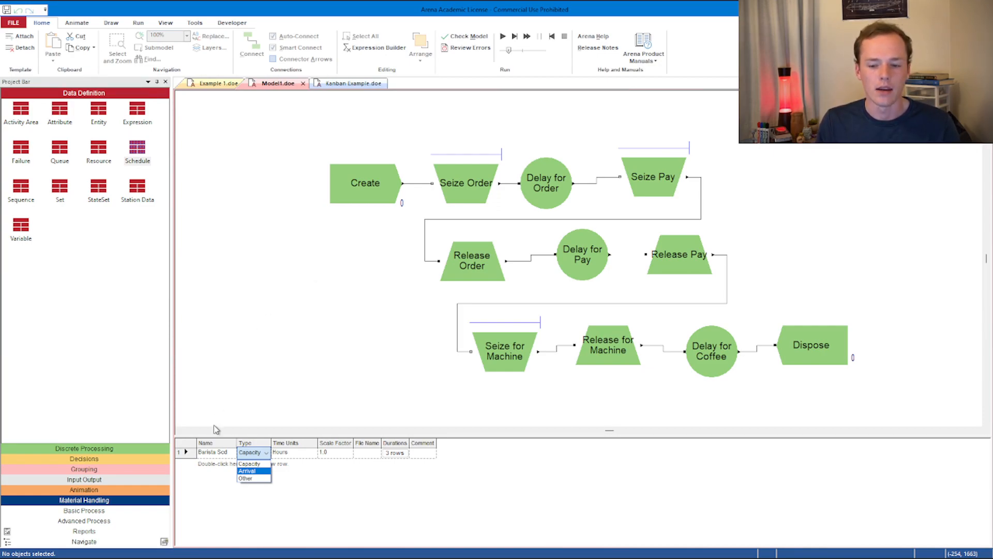
{"action": "left_click", "coordinate": [247, 470]}
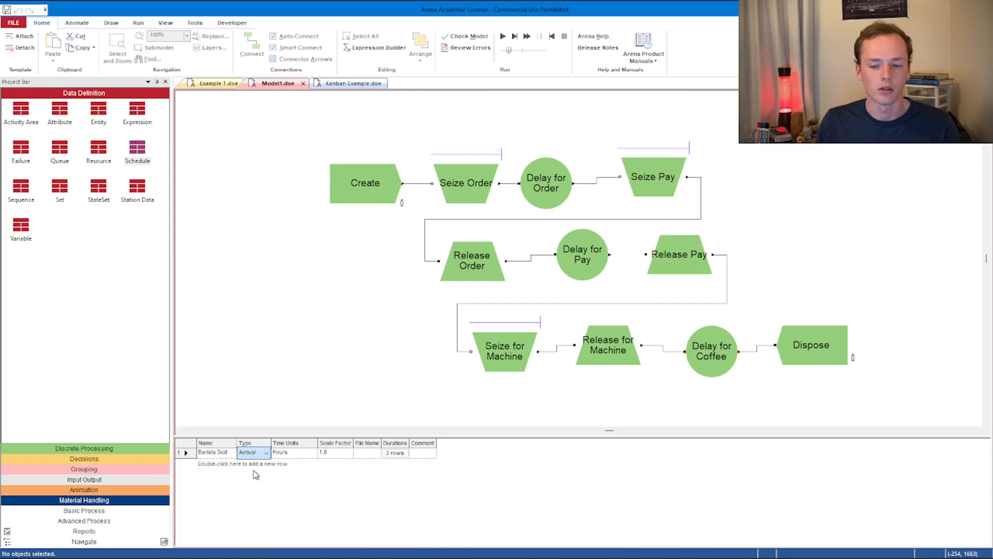
{"action": "left_click", "coordinate": [267, 452]}
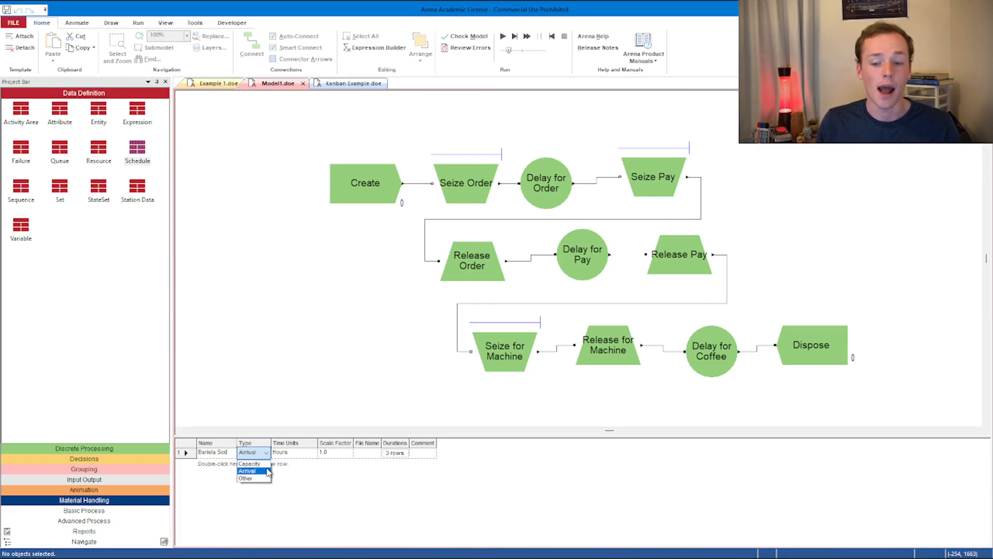
{"action": "left_click", "coordinate": [249, 464]}
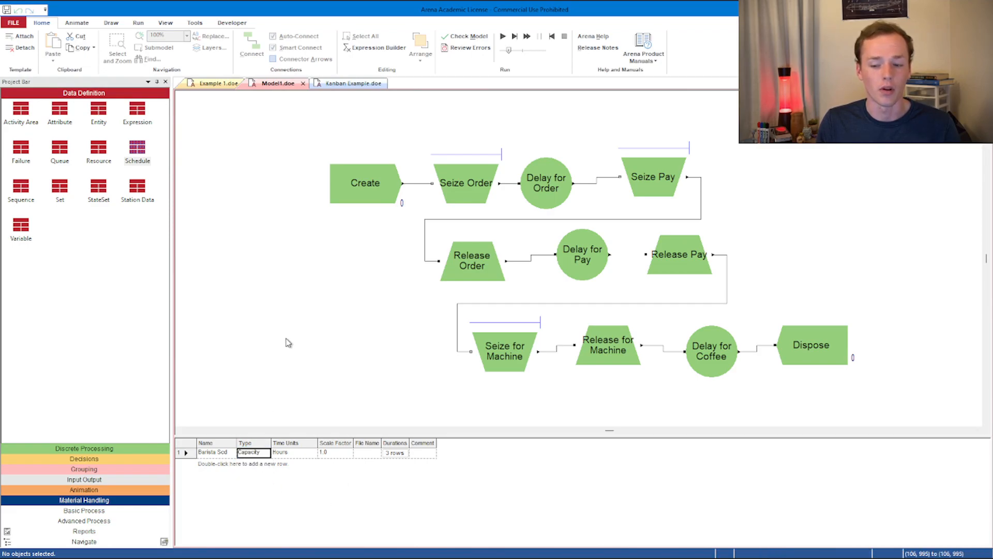
{"action": "mouse_move", "coordinate": [297, 346]}
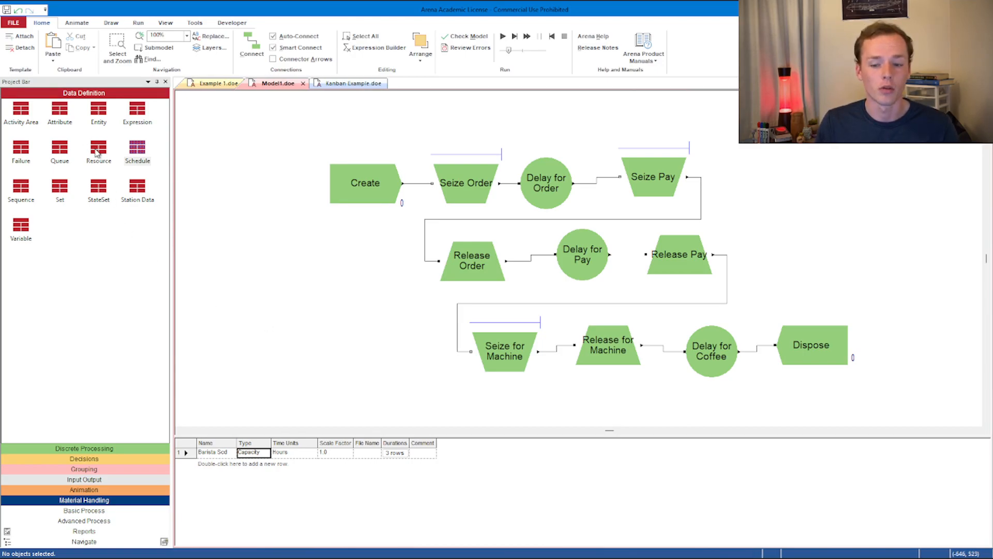
Step: Return to the Resource table and keep Wait as Barista 1's schedule rule
{"action": "left_click", "coordinate": [99, 148]}
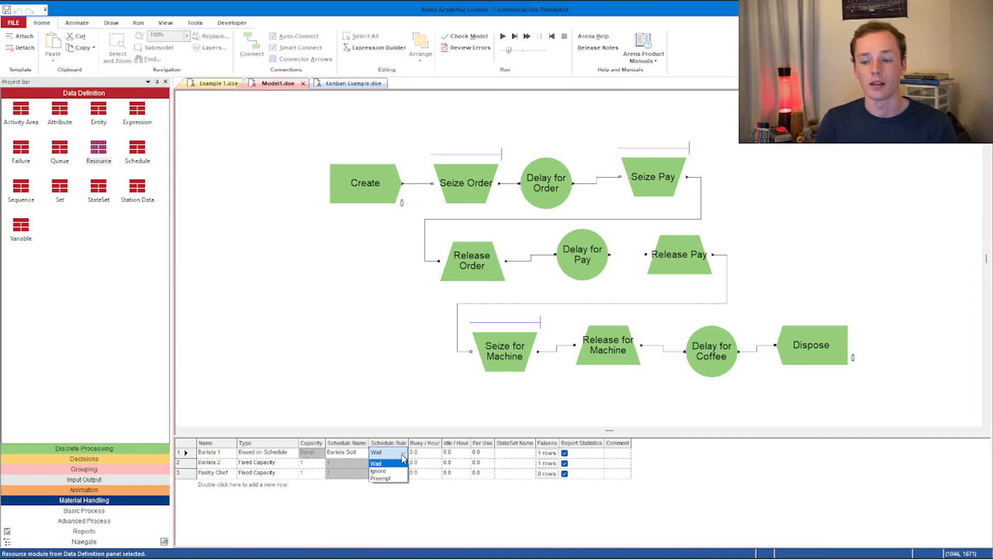
{"action": "mouse_move", "coordinate": [393, 470]}
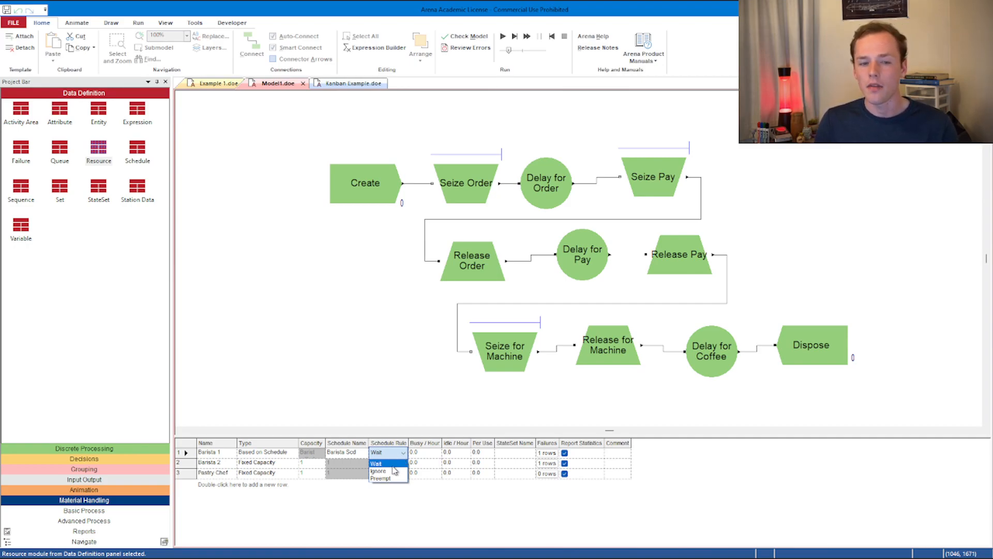
{"action": "left_click", "coordinate": [375, 464]}
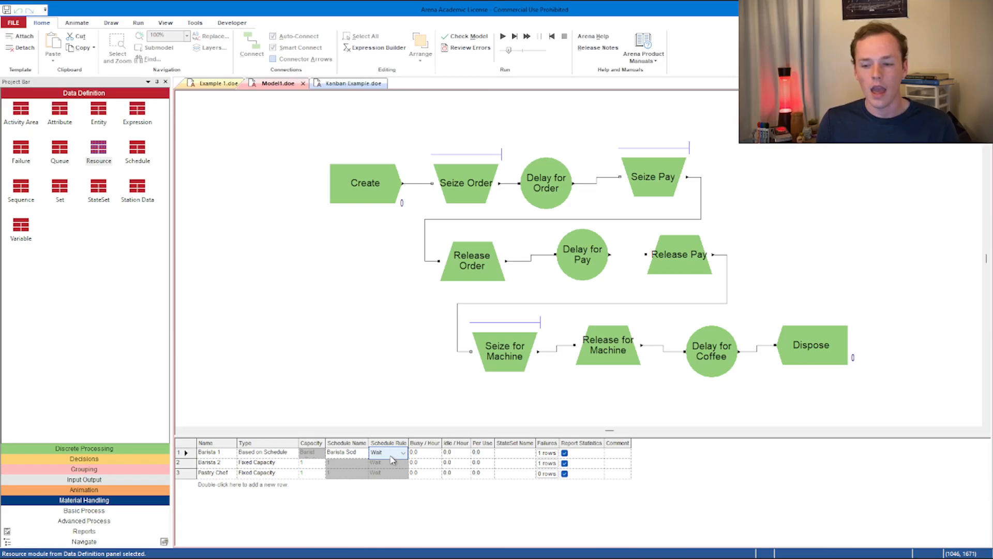
{"action": "mouse_move", "coordinate": [540, 484]}
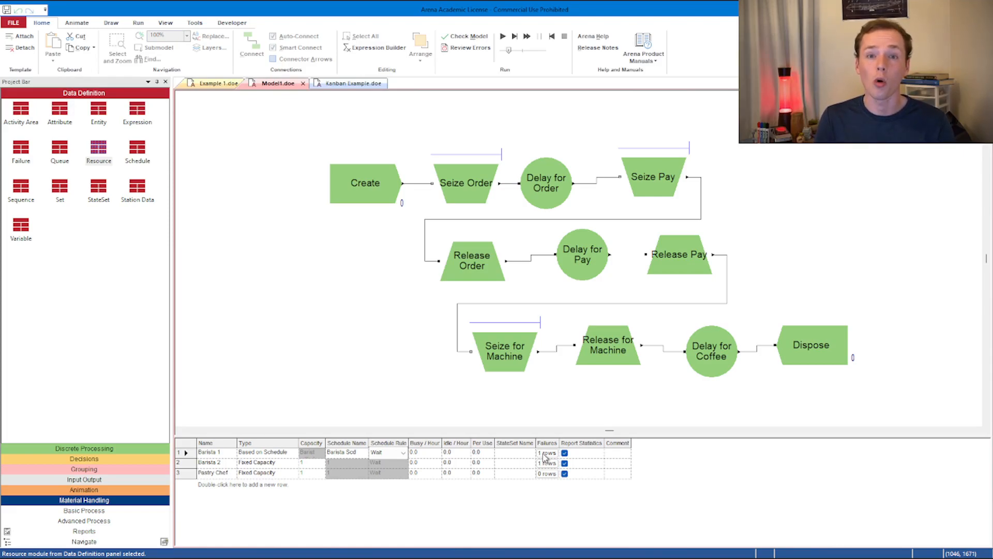
Step: Attach Failure 1 to Barista 1 with the Preempt failure rule and close its failures list
{"action": "left_click", "coordinate": [546, 453]}
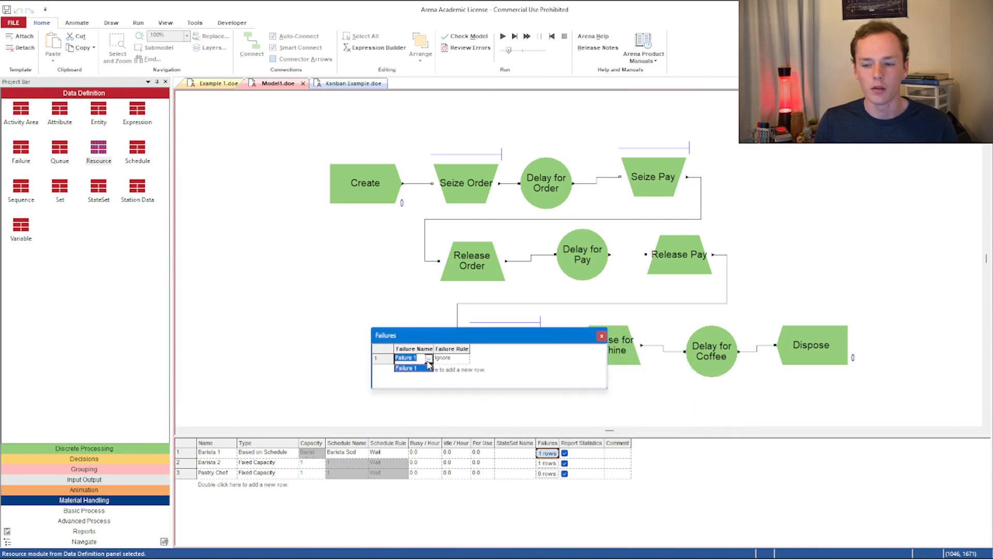
{"action": "left_click", "coordinate": [464, 358]}
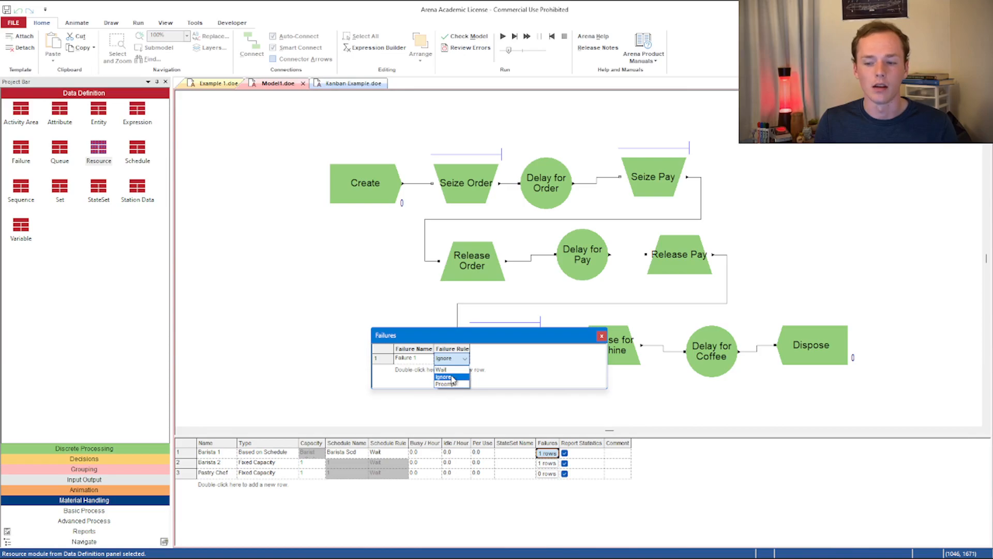
{"action": "mouse_move", "coordinate": [445, 384]}
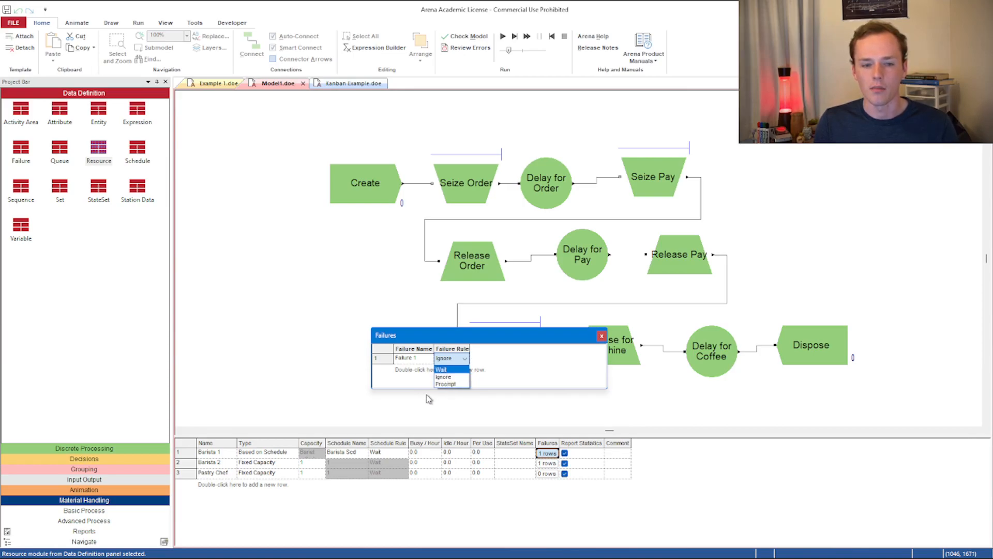
{"action": "mouse_move", "coordinate": [447, 385]}
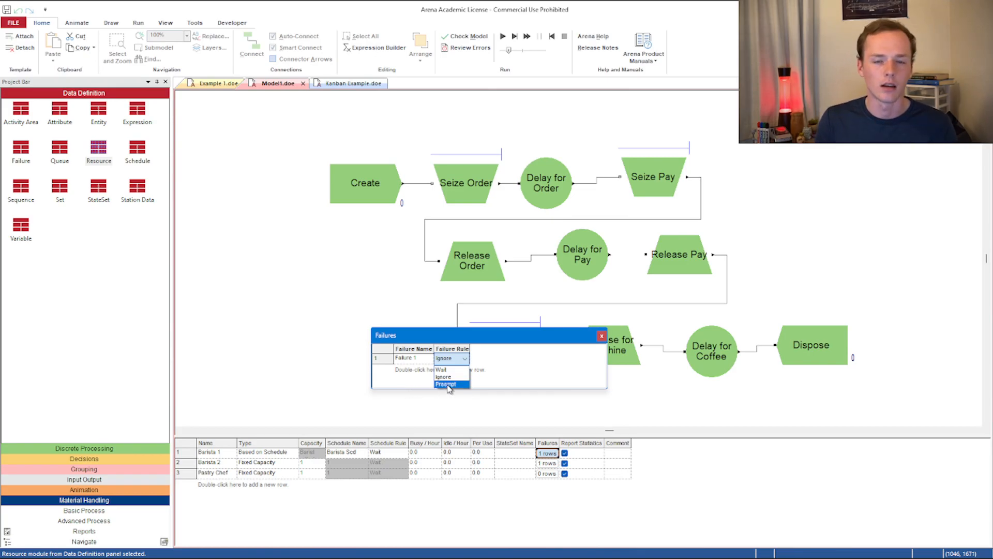
{"action": "left_click", "coordinate": [445, 384]}
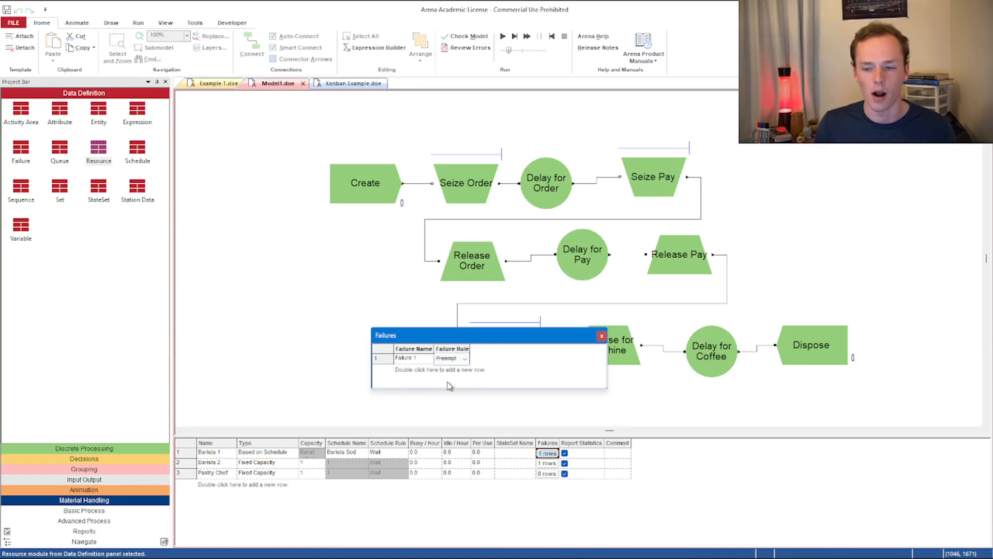
{"action": "left_click", "coordinate": [413, 358]}
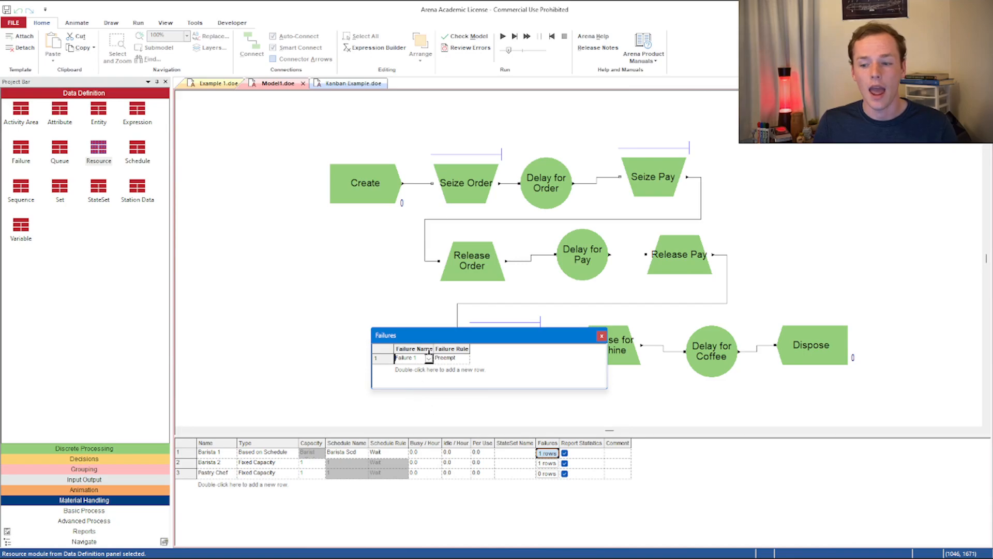
{"action": "left_click", "coordinate": [601, 335]}
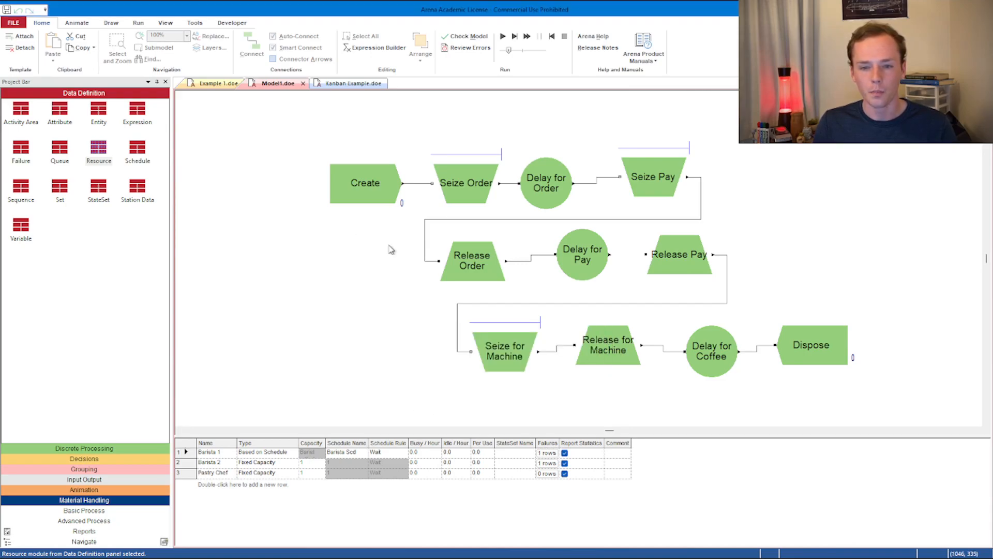
Step: Make Failure 1 time-based with up time NORM(5,1) in hours
{"action": "left_click", "coordinate": [21, 149]}
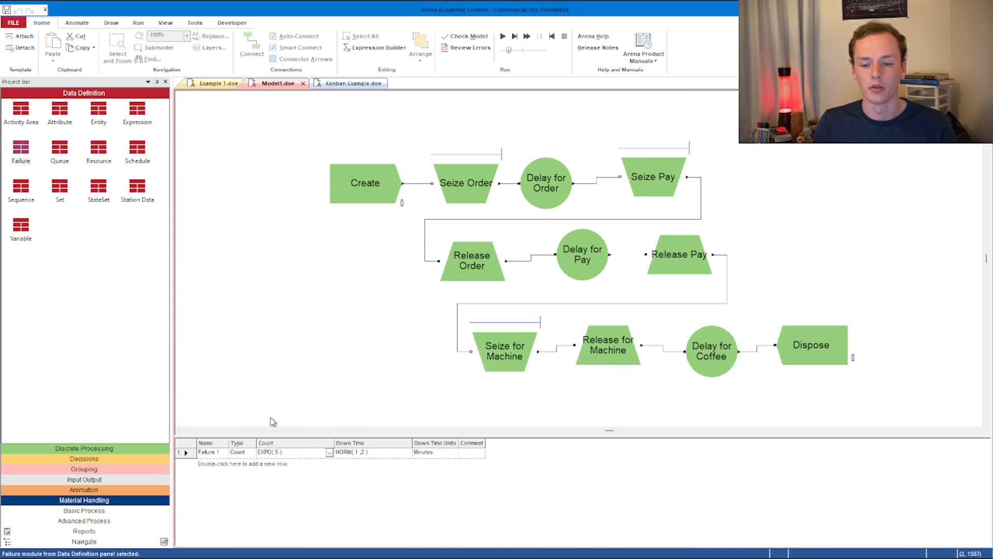
{"action": "left_click", "coordinate": [239, 452]}
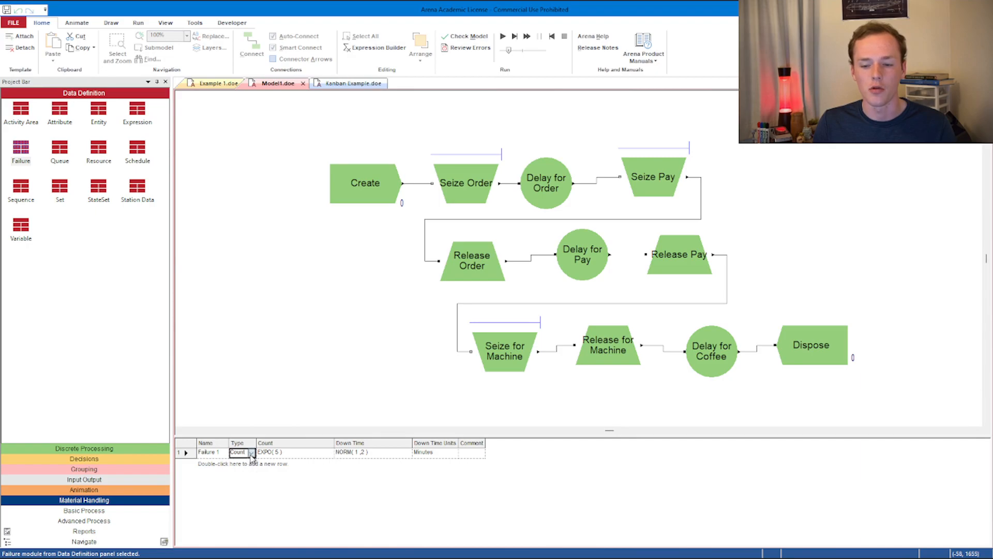
{"action": "left_click", "coordinate": [251, 452]}
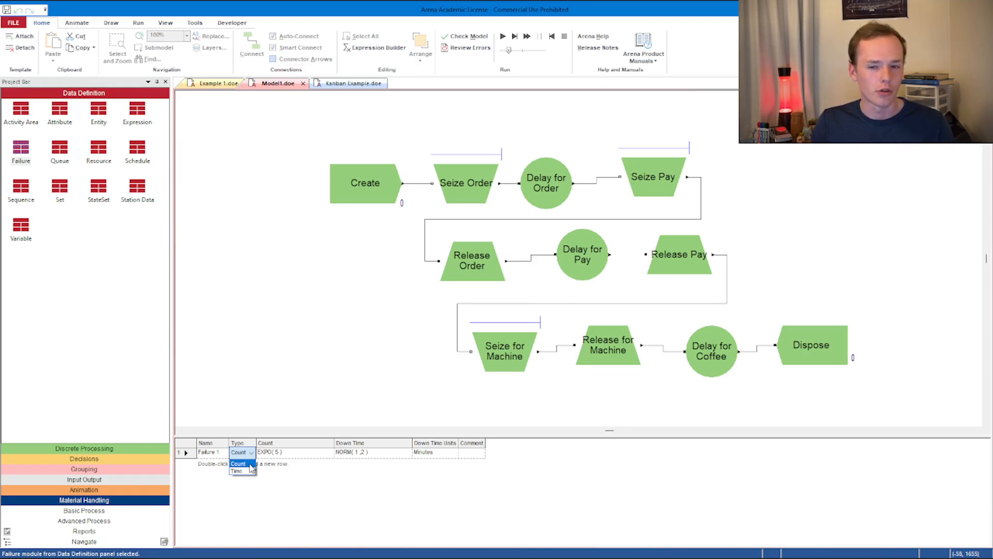
{"action": "left_click", "coordinate": [239, 464]}
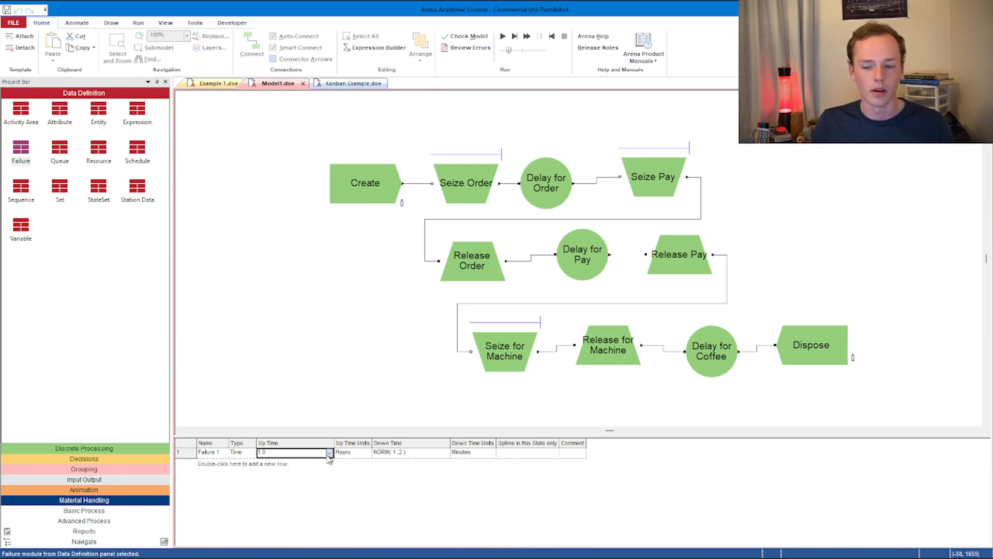
{"action": "triple_click", "coordinate": [291, 452]}
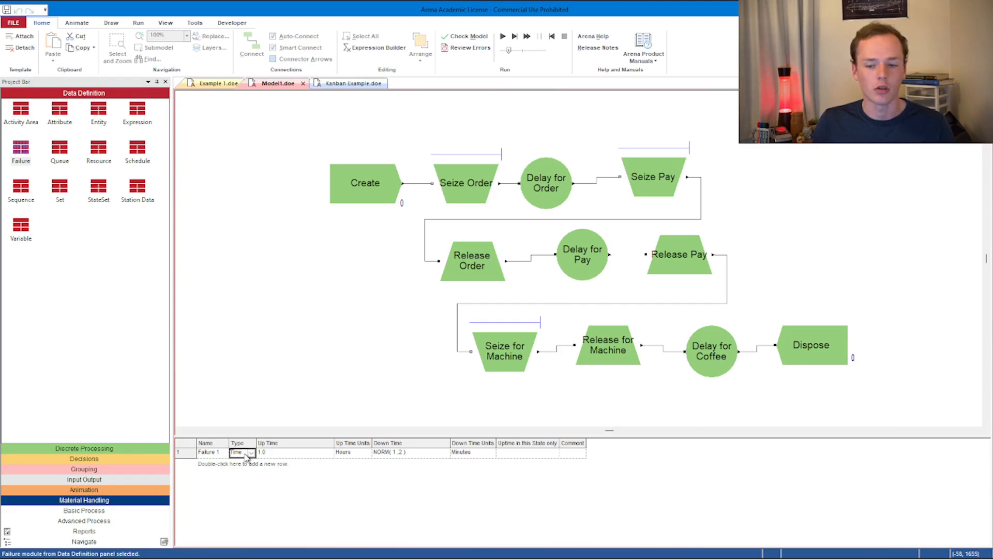
{"action": "left_click", "coordinate": [329, 453]}
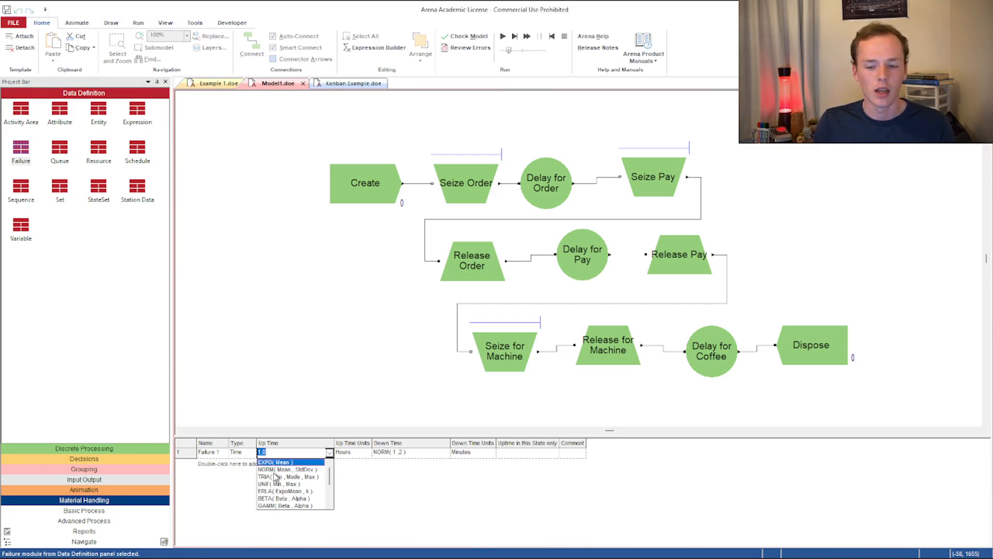
{"action": "left_click", "coordinate": [292, 469]}
{"action": "type", "text": "NORM(5,3)"}
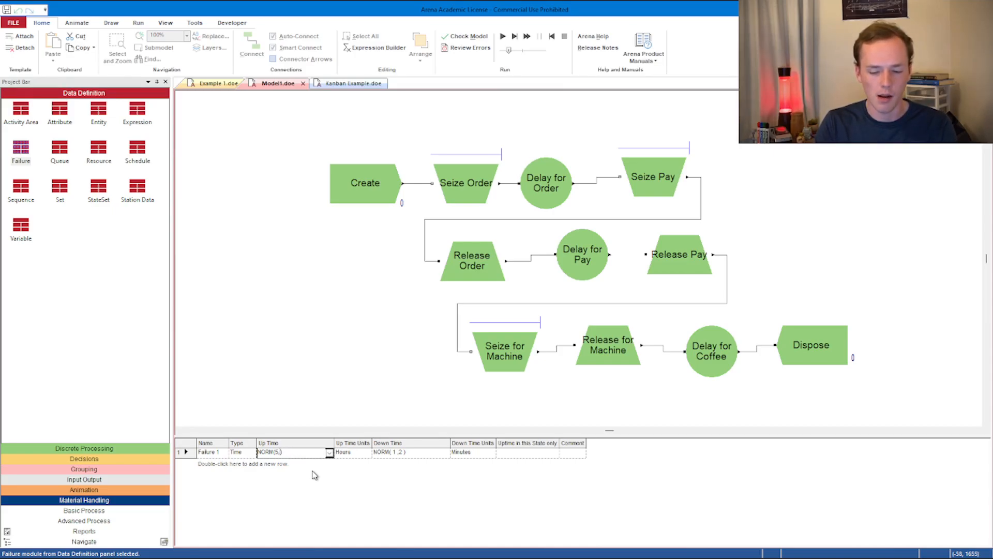
{"action": "left_click", "coordinate": [348, 452]}
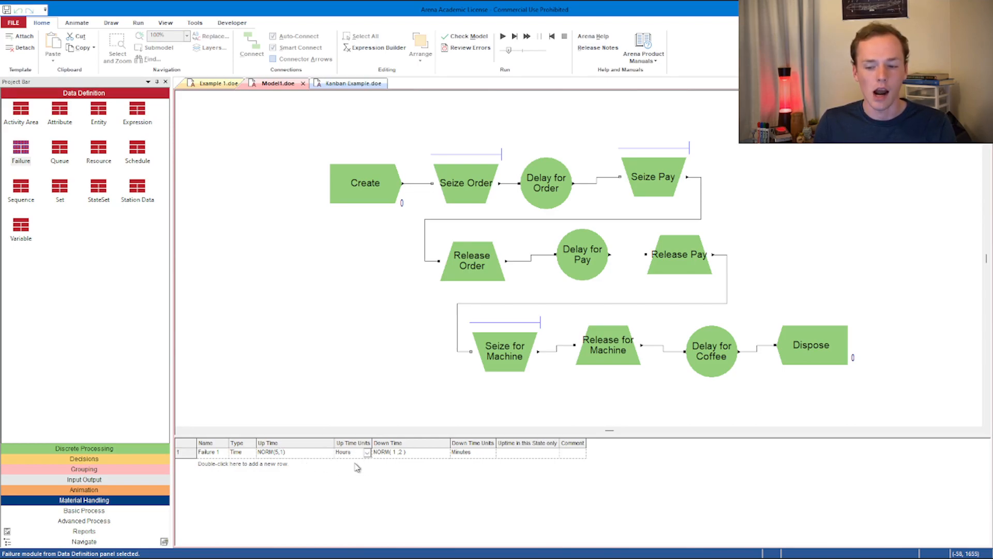
{"action": "left_click", "coordinate": [411, 452]}
{"action": "type", "text": "0"}
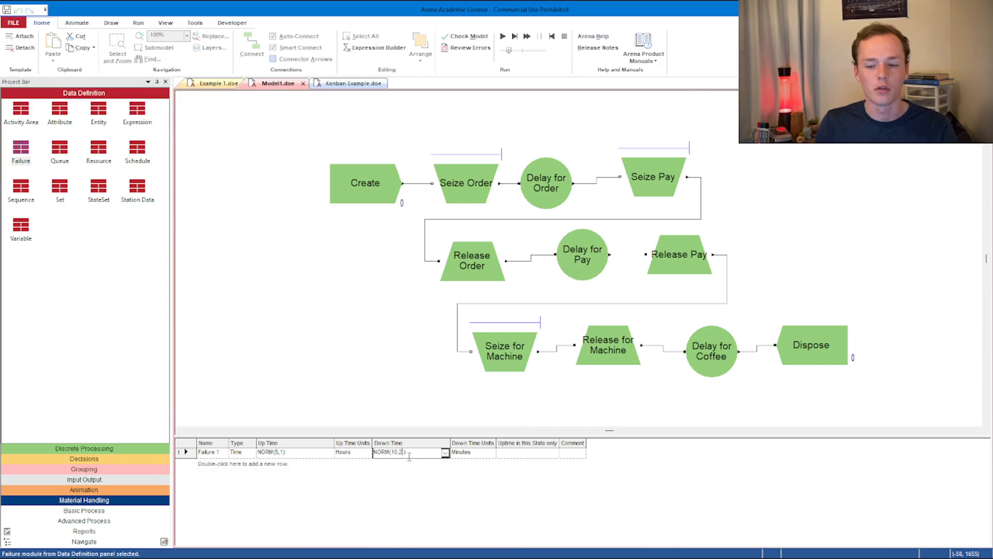
{"action": "mouse_move", "coordinate": [418, 459]}
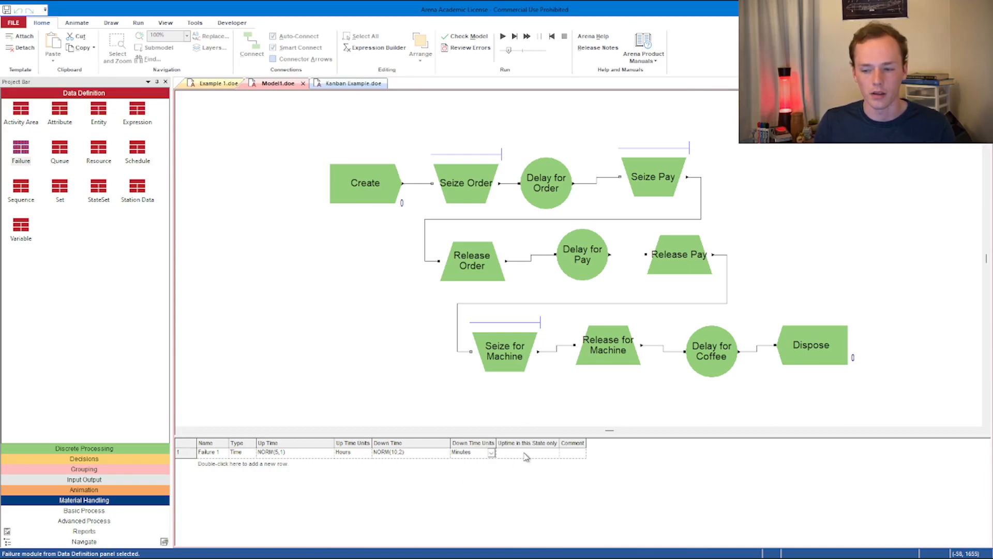
Step: Enter the down time NORM(10,2) in minutes for Failure 1
{"action": "left_click", "coordinate": [527, 452]}
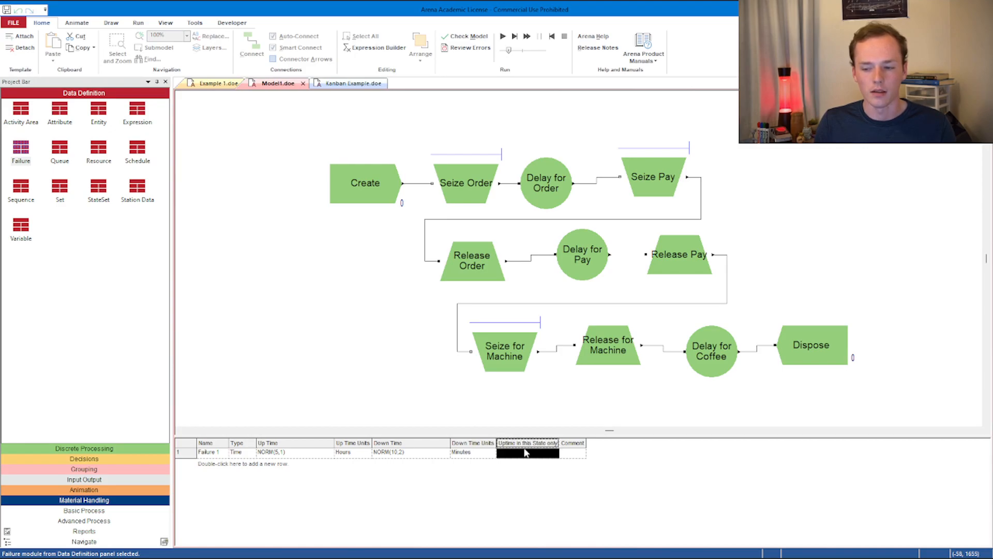
{"action": "right_click", "coordinate": [528, 452]}
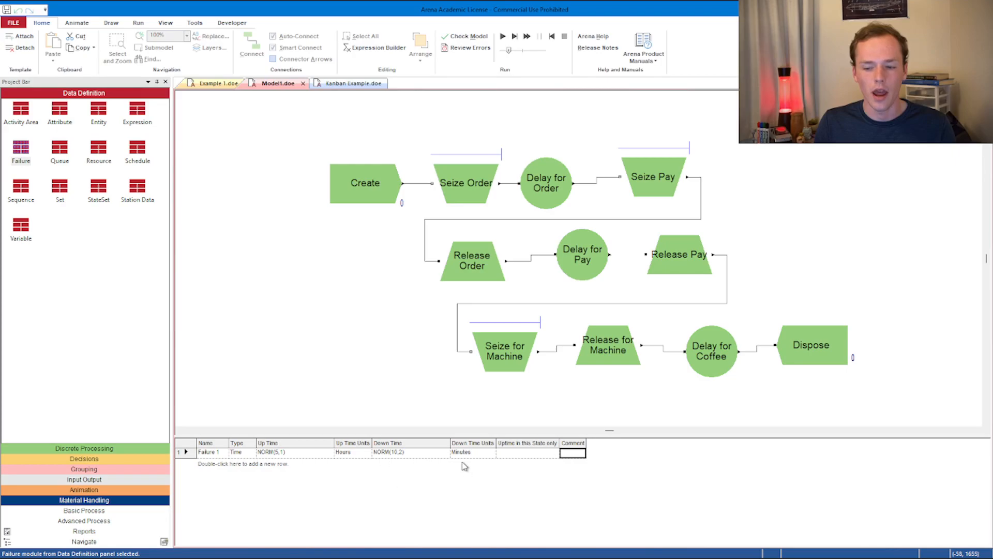
{"action": "mouse_move", "coordinate": [272, 487]}
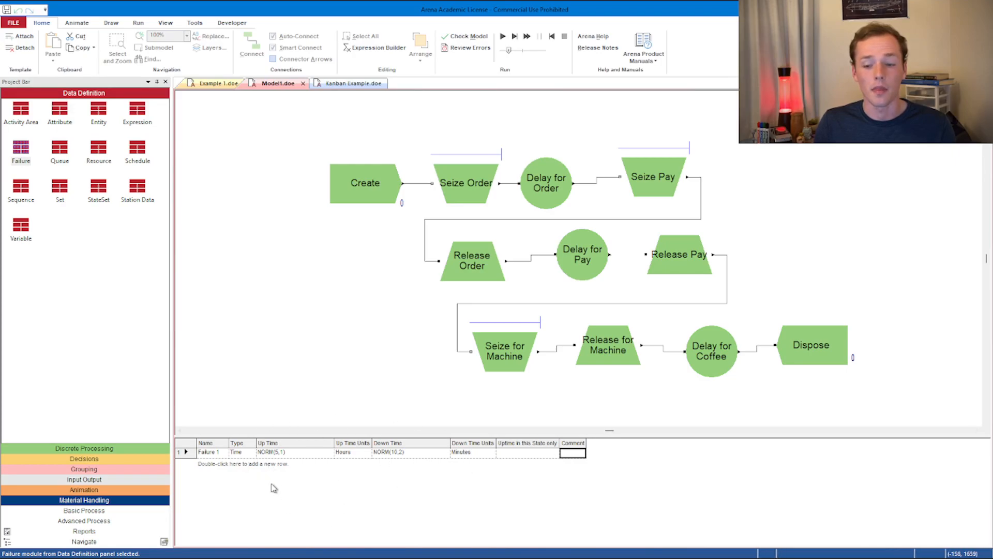
Step: Add Failure 2 as count-based at 100 with down time EXPO(5) minutes
{"action": "double_click", "coordinate": [246, 464]}
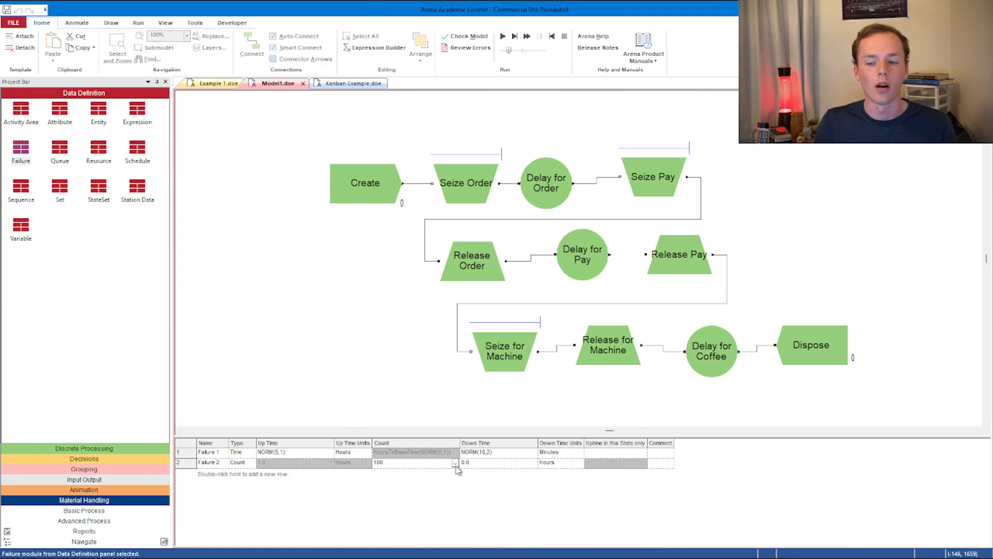
{"action": "left_click", "coordinate": [532, 461]}
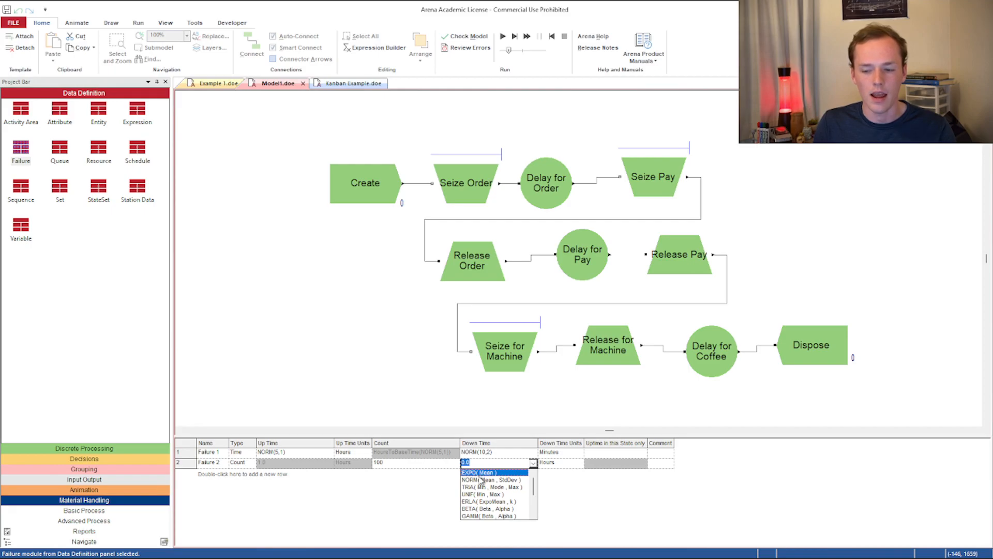
{"action": "left_click", "coordinate": [481, 472]}
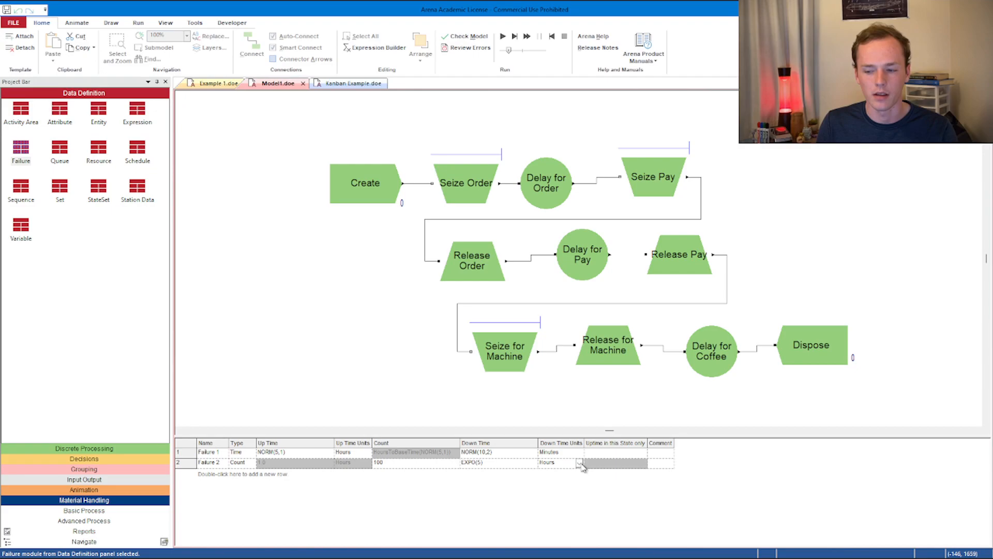
{"action": "left_click", "coordinate": [577, 462]}
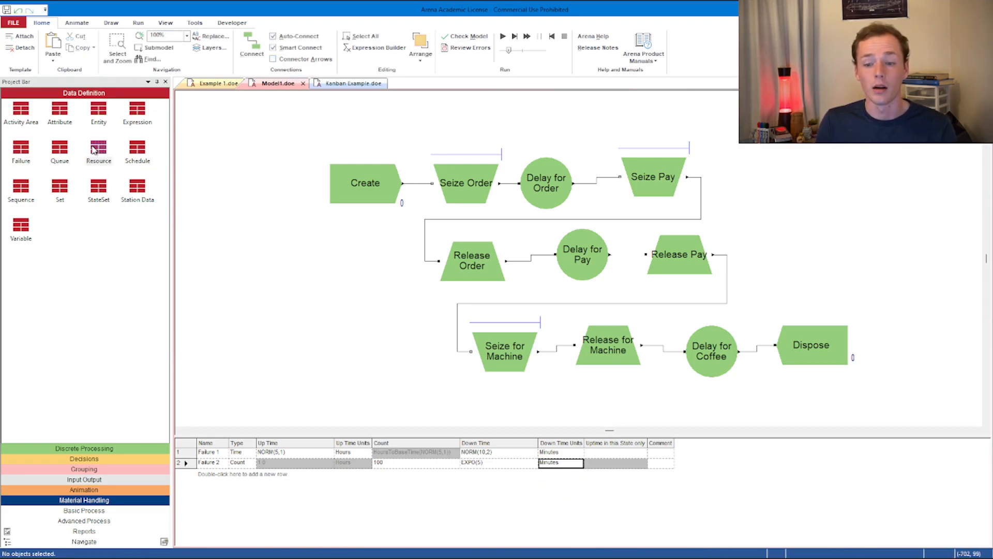
Step: Attach Failure 2 to Barista 2 with the Ignore failure rule in the Resource table
{"action": "left_click", "coordinate": [98, 150]}
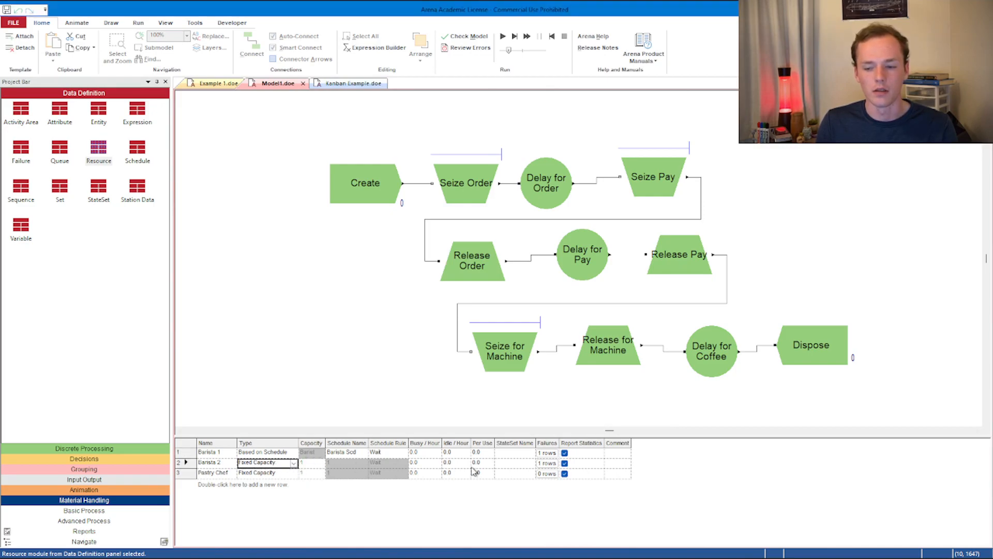
{"action": "left_click", "coordinate": [546, 452]}
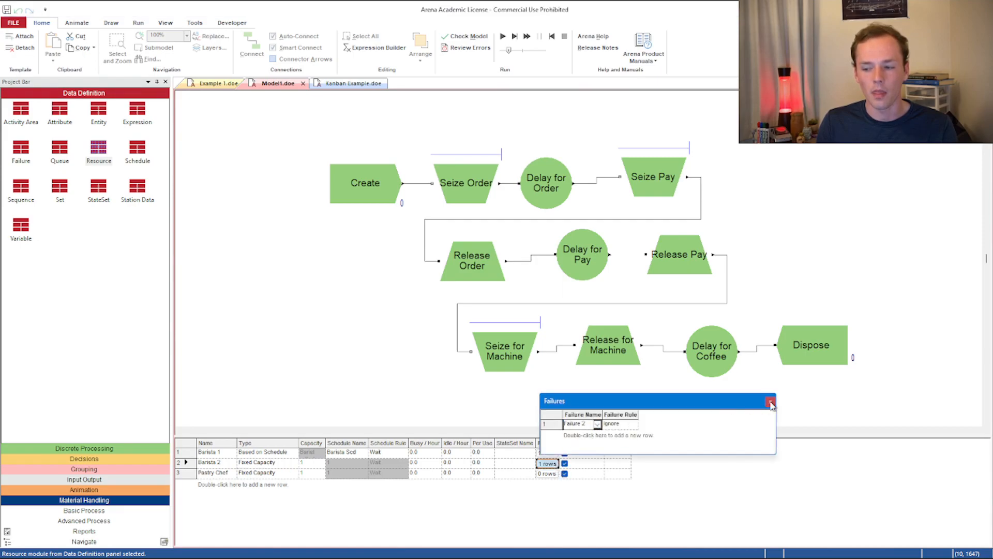
{"action": "left_click", "coordinate": [769, 404]}
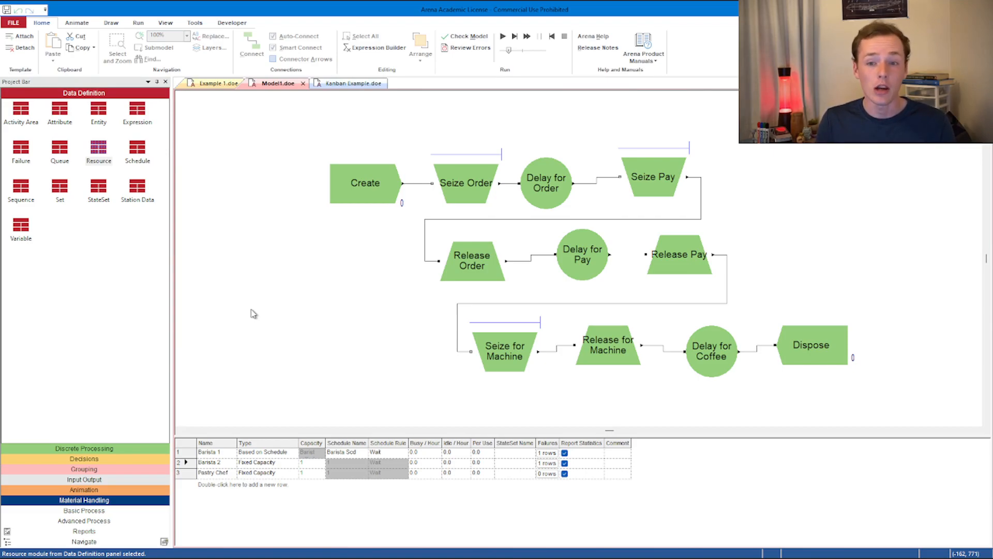
Step: Place a resource picture for Barista 1 to the left of the flowchart
{"action": "left_click", "coordinate": [77, 21]}
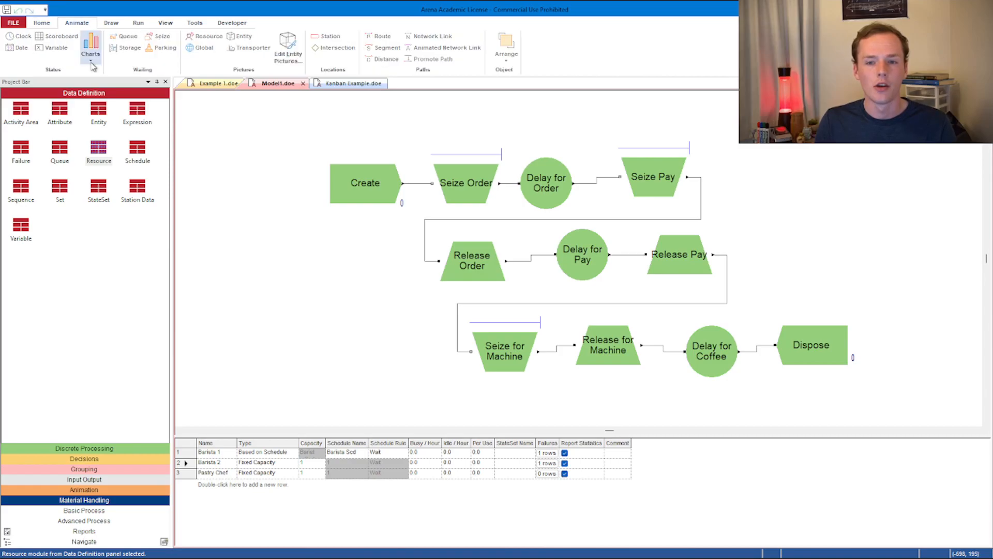
{"action": "left_click", "coordinate": [42, 22]}
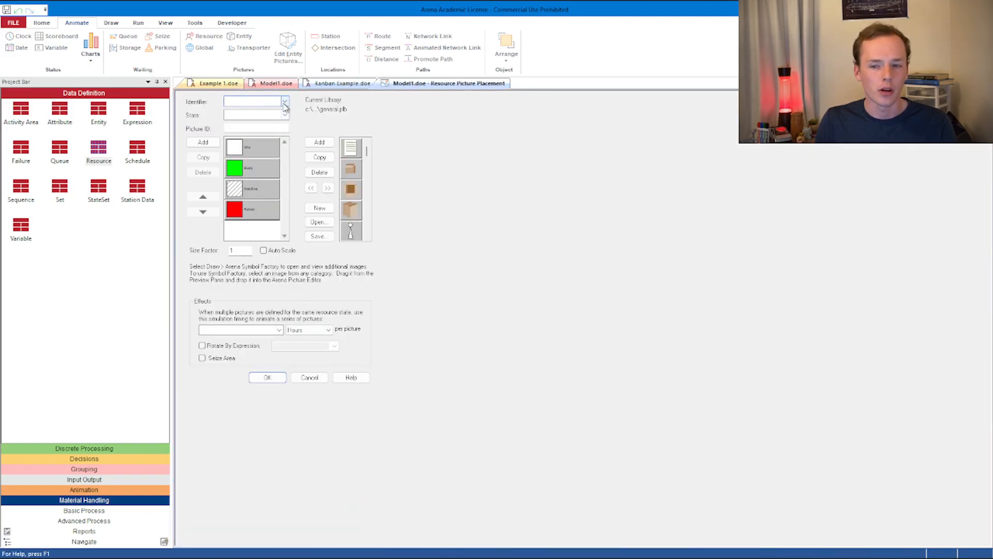
{"action": "left_click", "coordinate": [284, 101]}
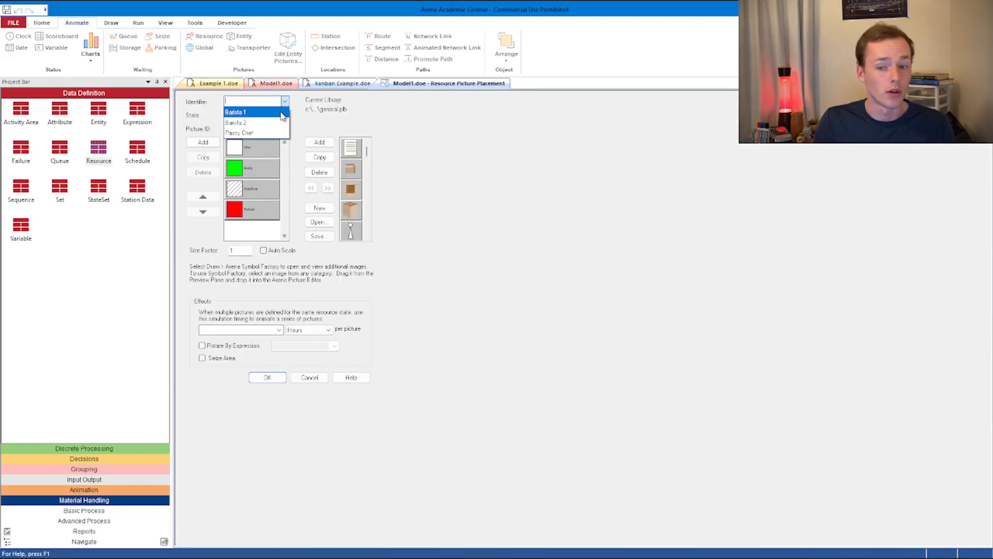
{"action": "left_click", "coordinate": [236, 112]}
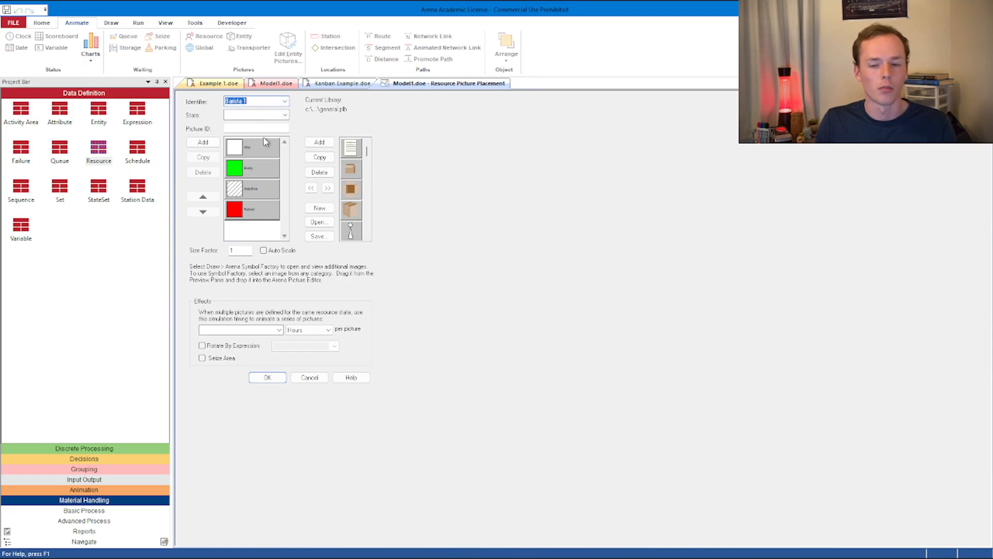
{"action": "left_click", "coordinate": [267, 377]}
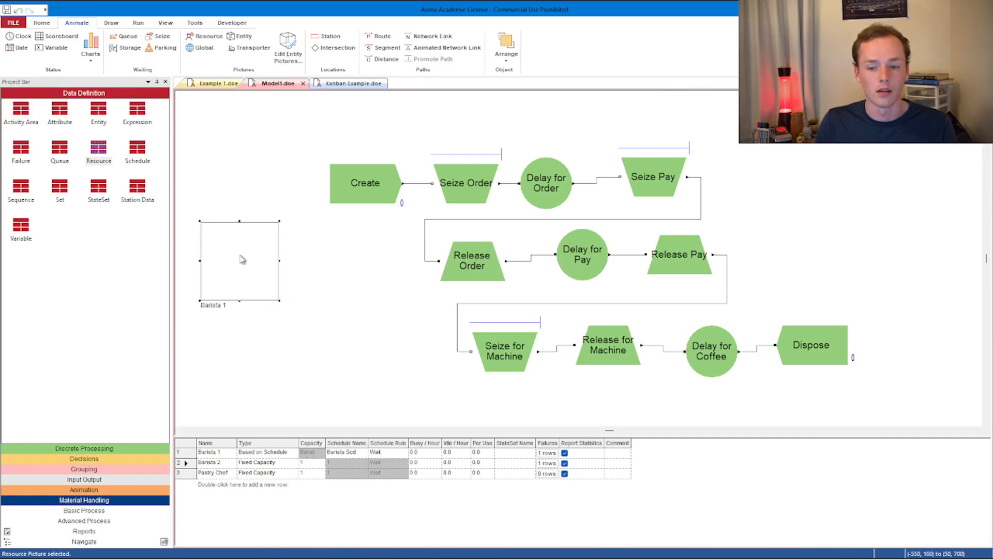
{"action": "left_click_drag", "start_coordinate": [239, 258], "coordinate": [233, 150]}
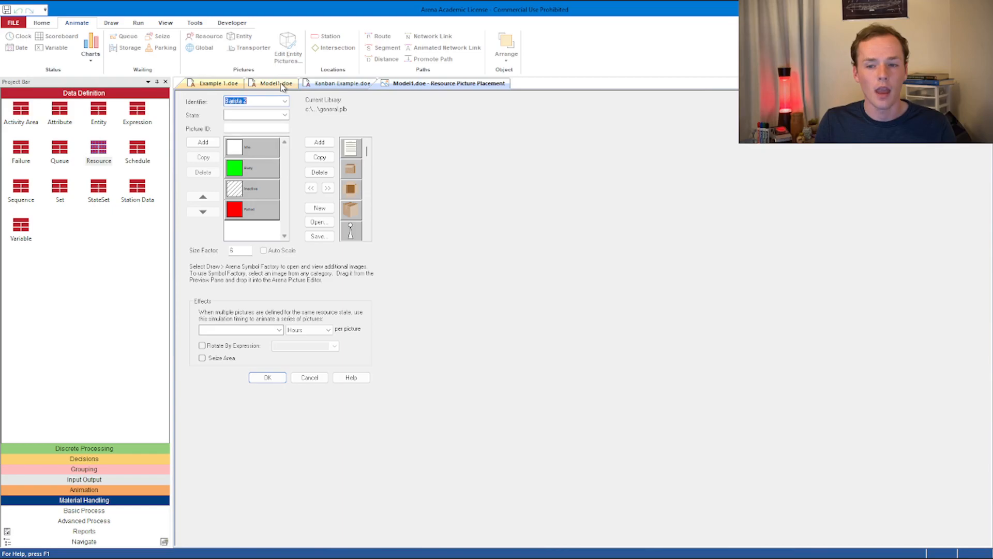
Step: Add resource pictures for Barista 2 and Pastry Chef beside the flowchart
{"action": "left_click", "coordinate": [267, 377]}
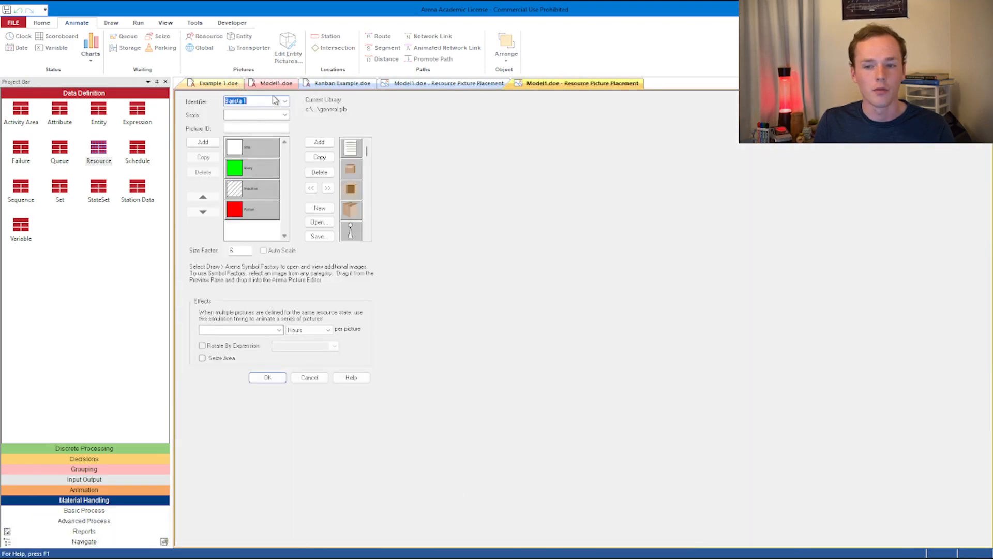
{"action": "type", "text": "Pastry Chef"}
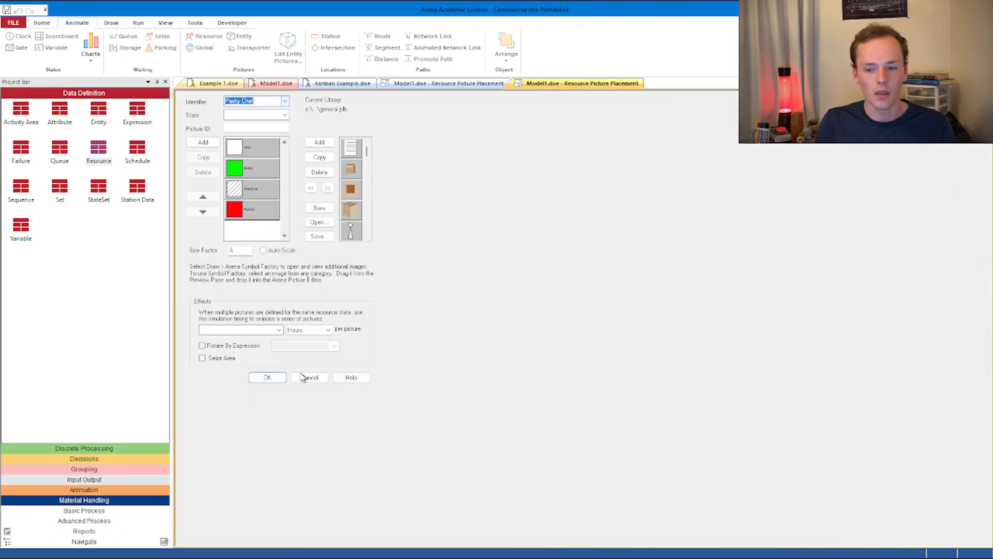
{"action": "left_click", "coordinate": [267, 376]}
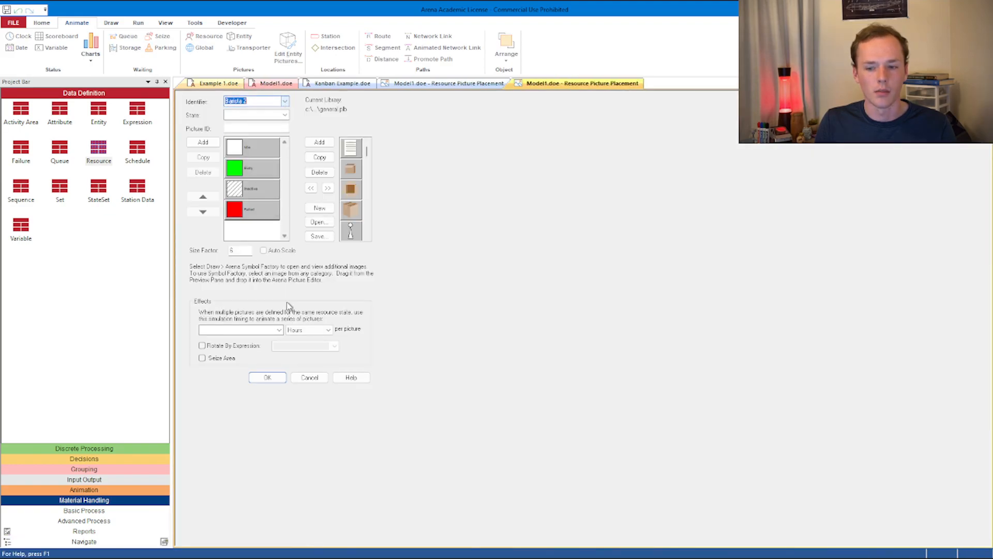
{"action": "left_click", "coordinate": [266, 377]}
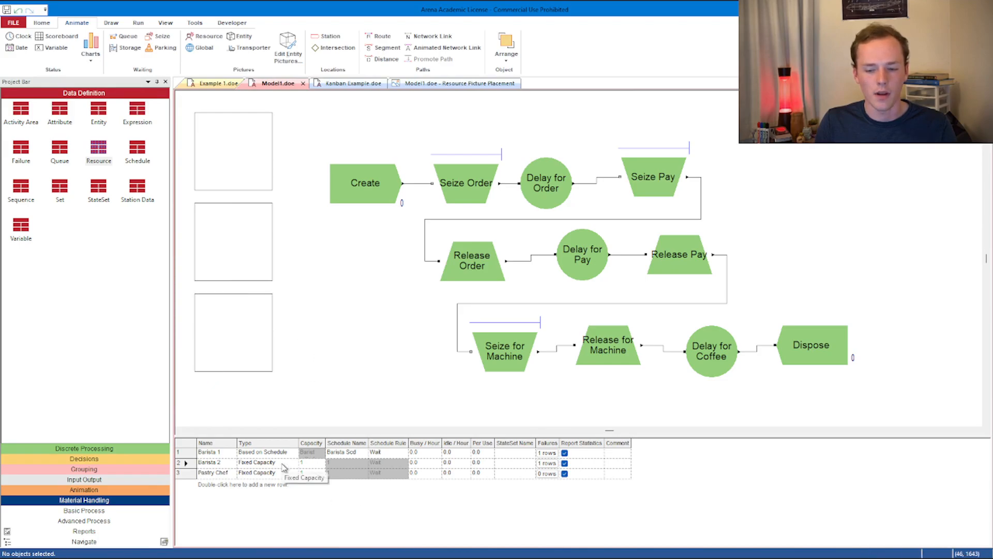
Step: Make Barista 2 Based on Schedule using the barista schedule
{"action": "left_click", "coordinate": [293, 463]}
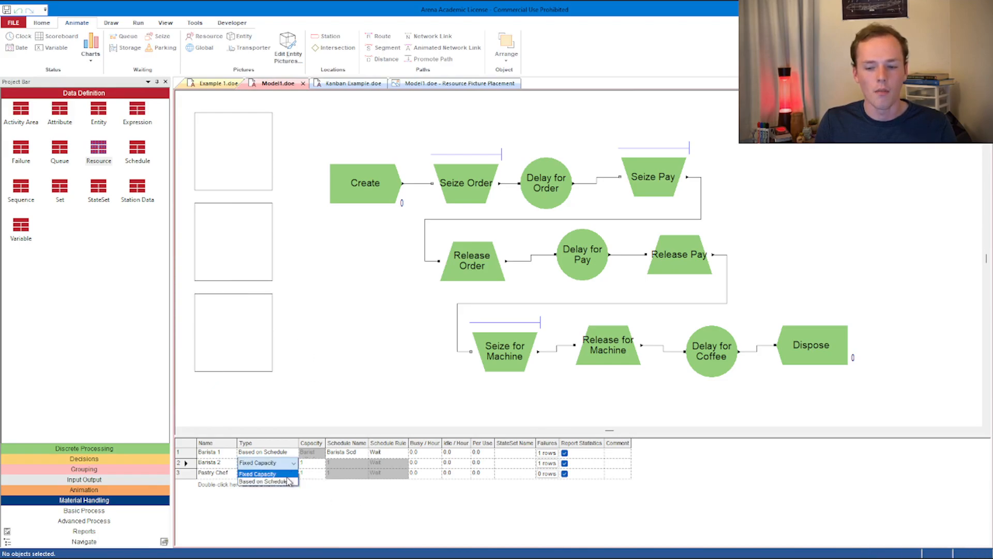
{"action": "left_click", "coordinate": [263, 481]}
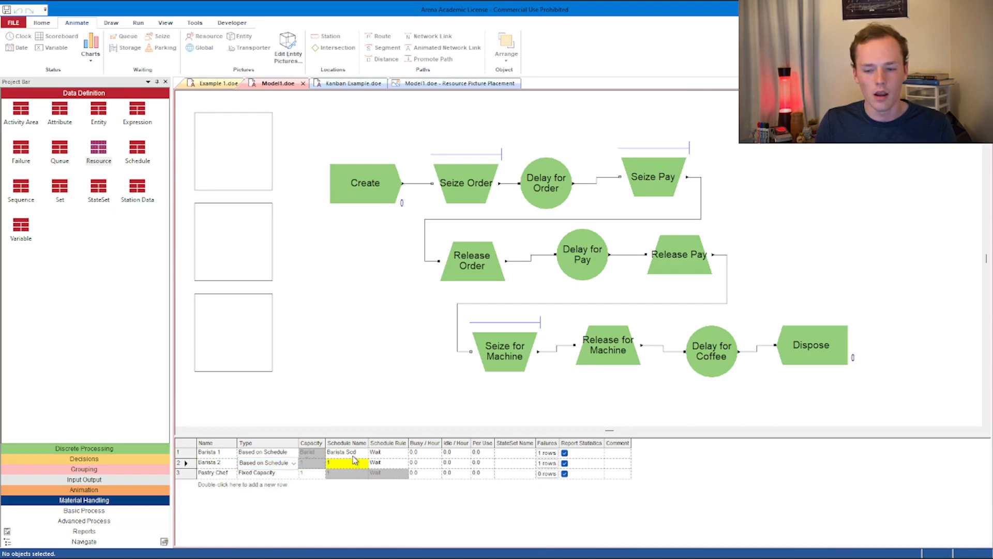
{"action": "left_click", "coordinate": [346, 463]}
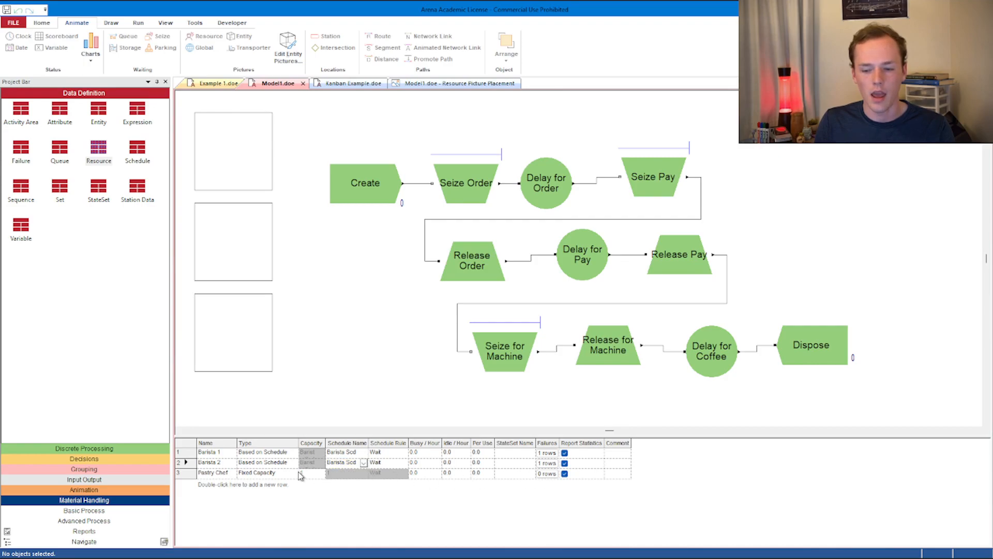
{"action": "left_click", "coordinate": [310, 473]}
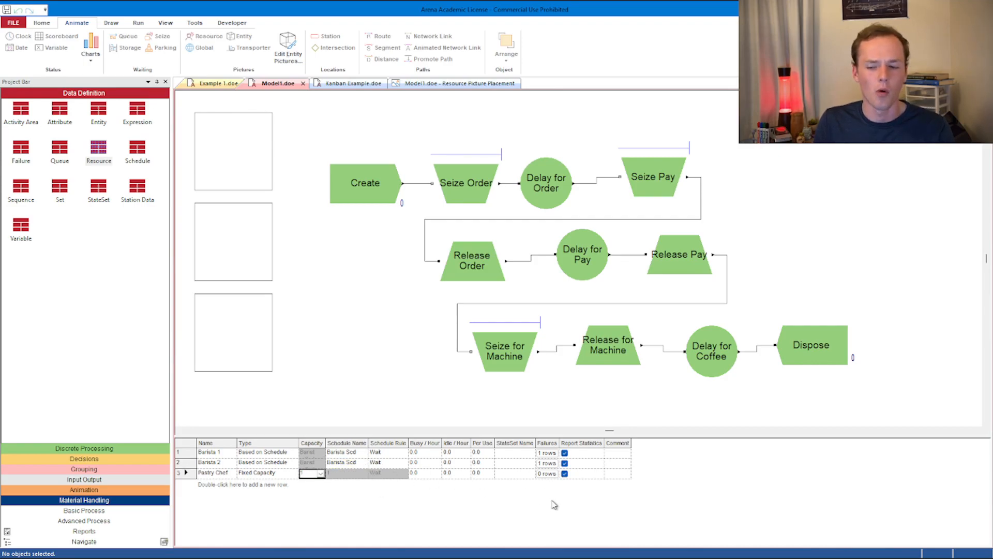
{"action": "mouse_move", "coordinate": [534, 481]}
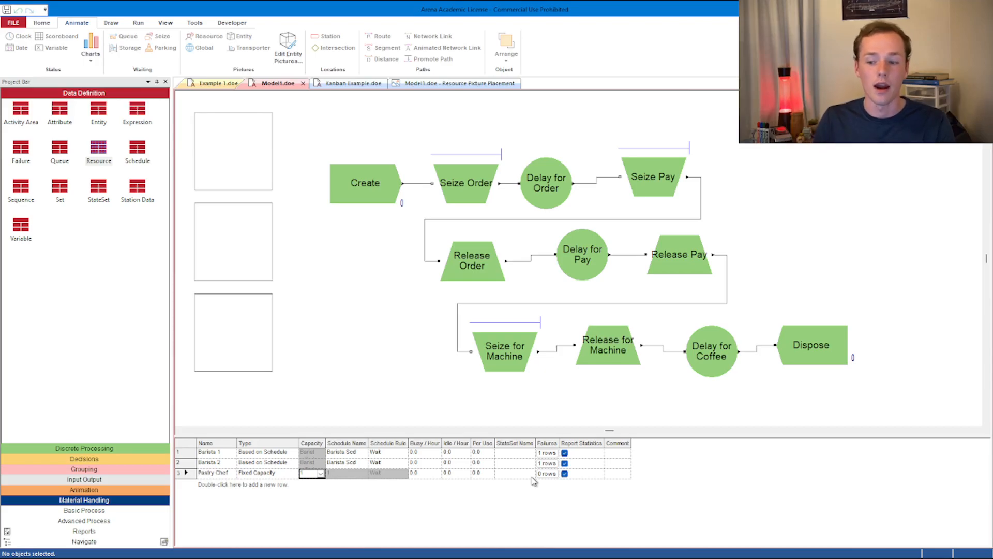
Step: Attach Failure 1 to Pastry Chef with the Ignore rule, then view the Baristas set members
{"action": "left_click", "coordinate": [547, 473]}
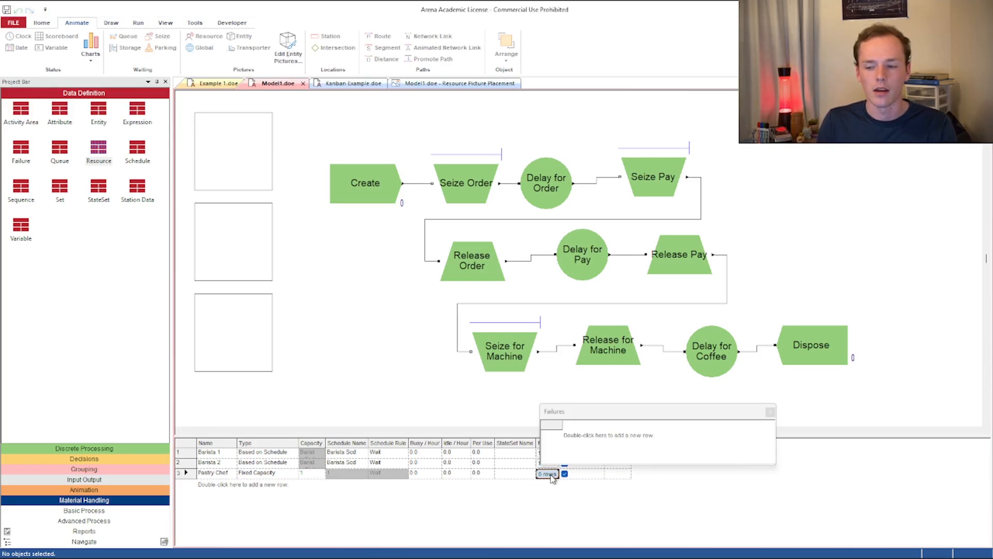
{"action": "double_click", "coordinate": [608, 435]}
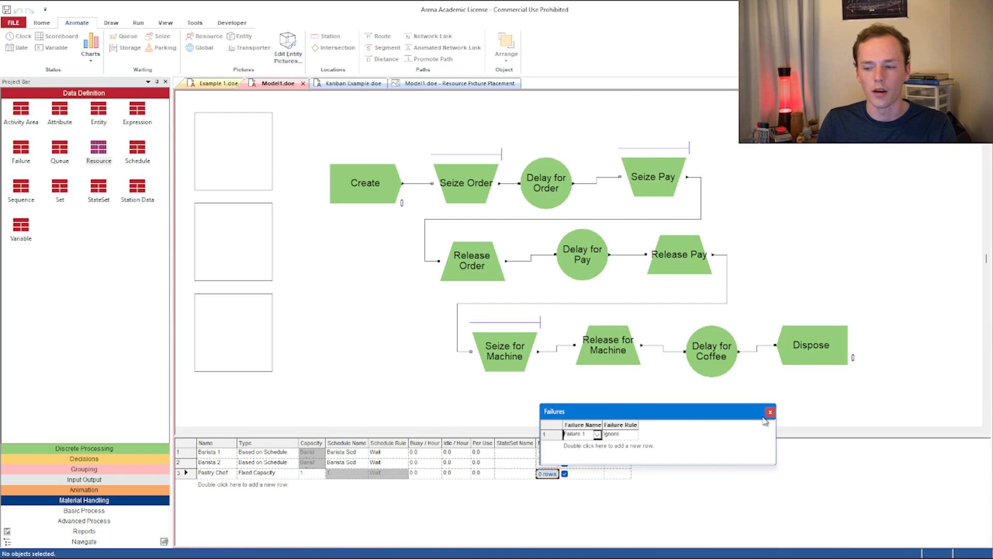
{"action": "left_click", "coordinate": [770, 411]}
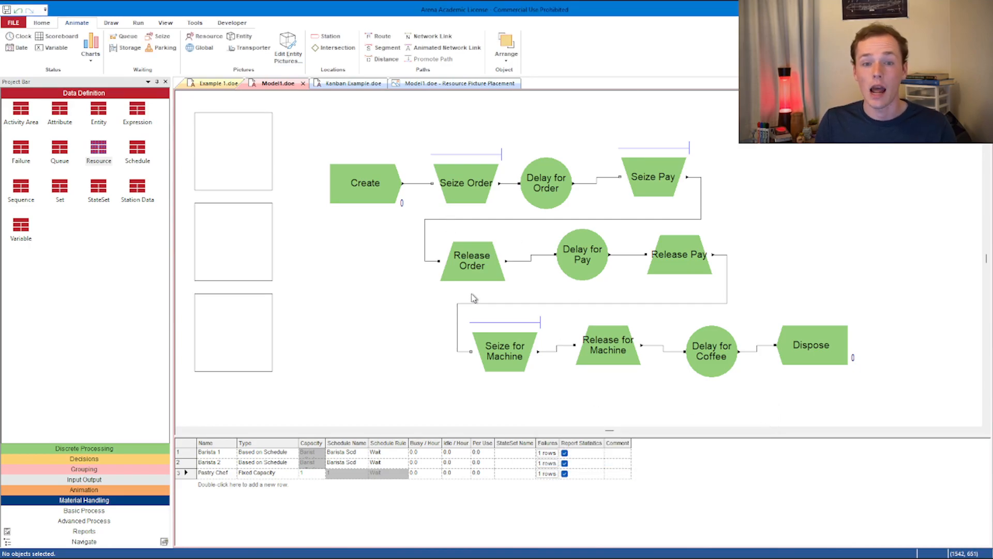
{"action": "mouse_move", "coordinate": [471, 292]}
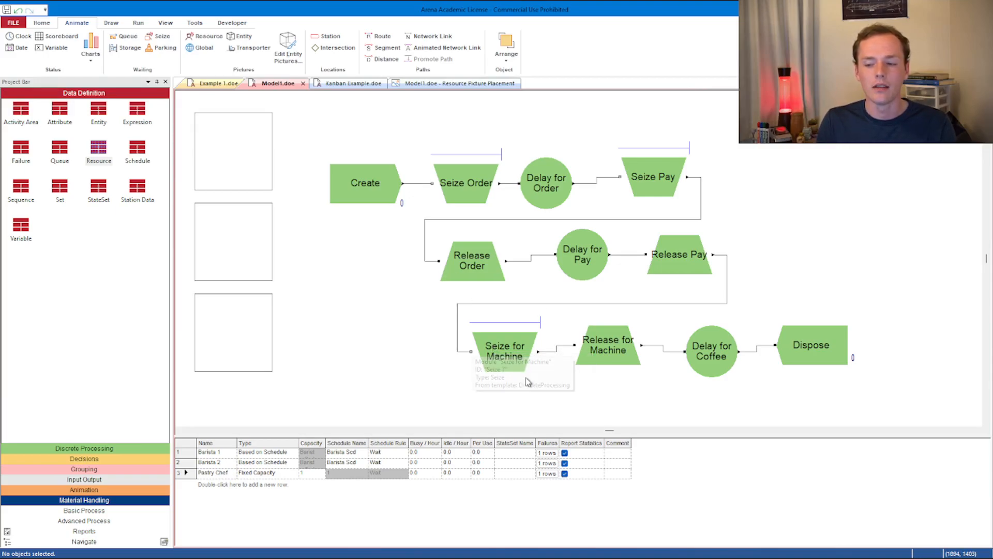
{"action": "double_click", "coordinate": [504, 351]}
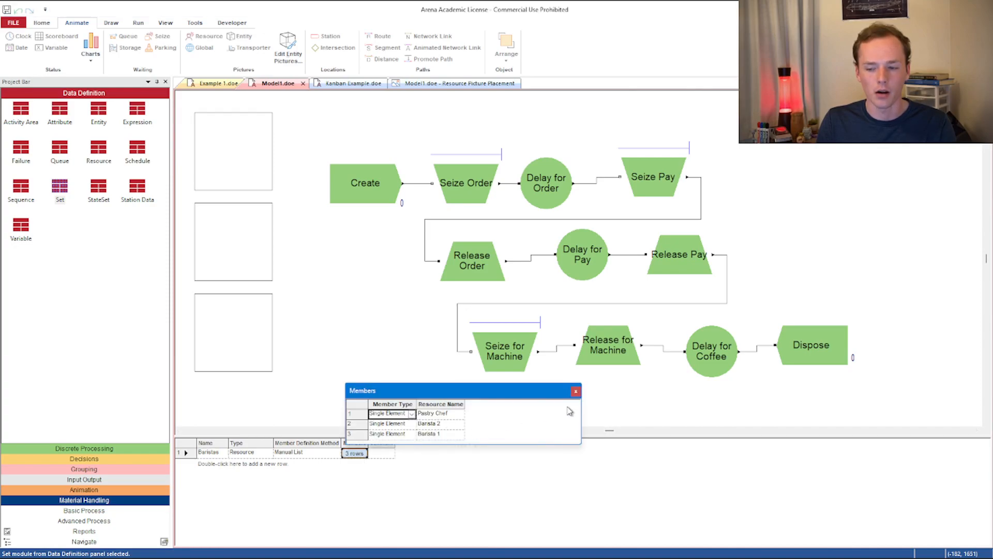
Step: Reorder the Baristas set members to Barista 1, Barista 2, Pastry Chef
{"action": "left_click", "coordinate": [575, 391]}
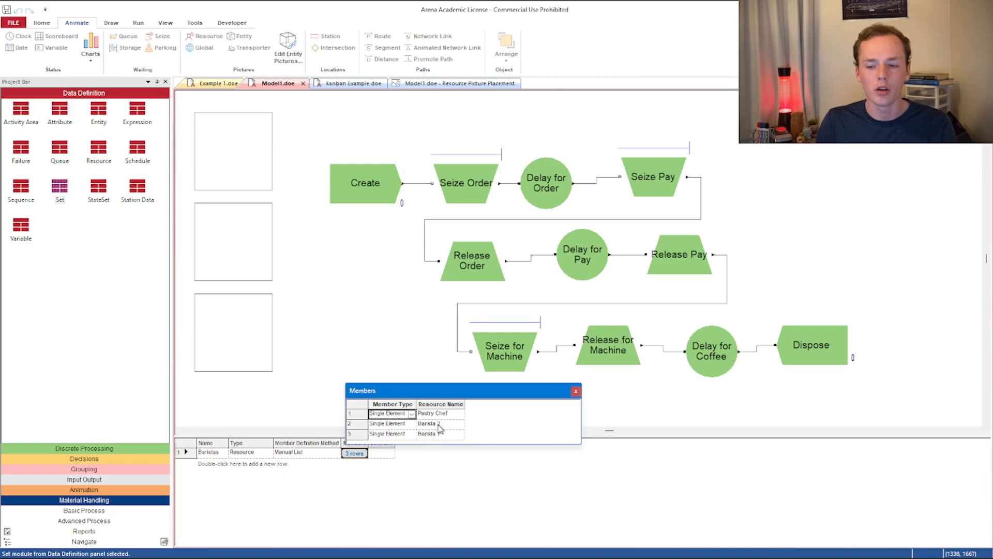
{"action": "left_click", "coordinate": [458, 413]}
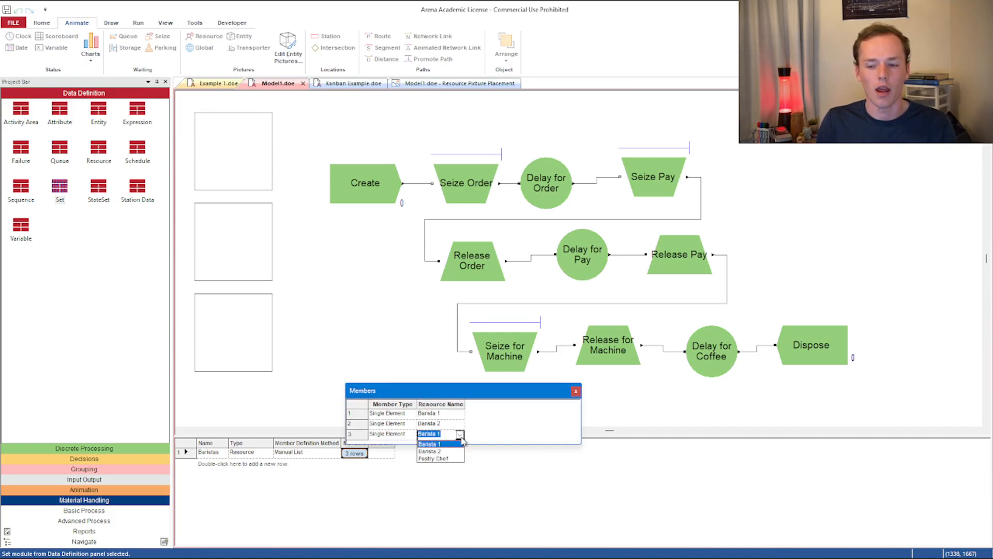
{"action": "left_click", "coordinate": [433, 458]}
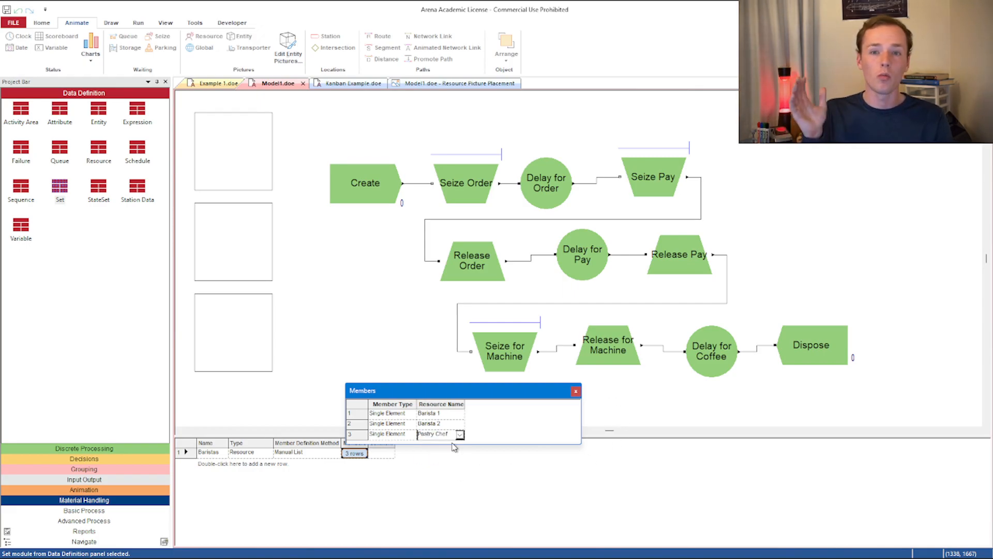
{"action": "mouse_move", "coordinate": [596, 414]}
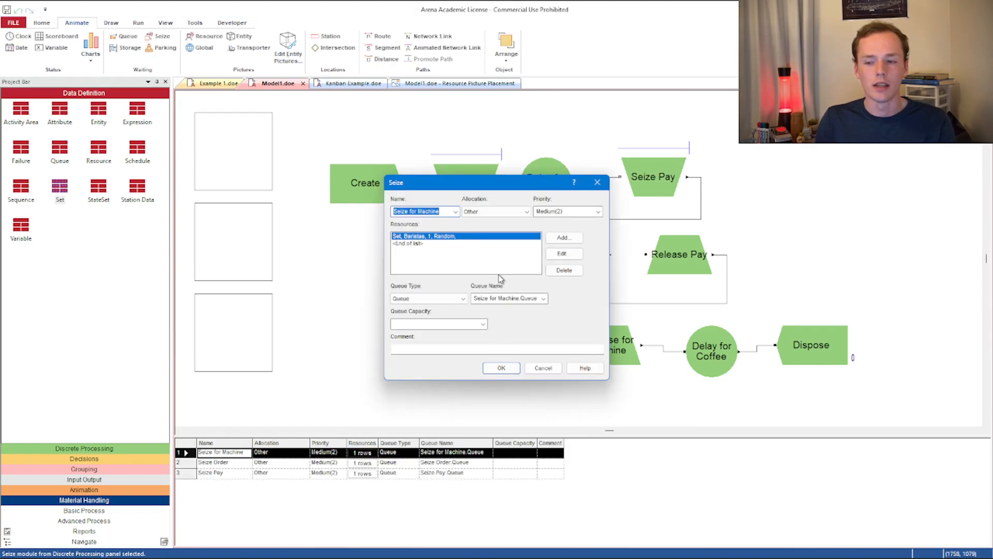
Step: Set Seize for Machine to take one Baristas set member by Preferred Order and confirm
{"action": "left_click", "coordinate": [562, 254]}
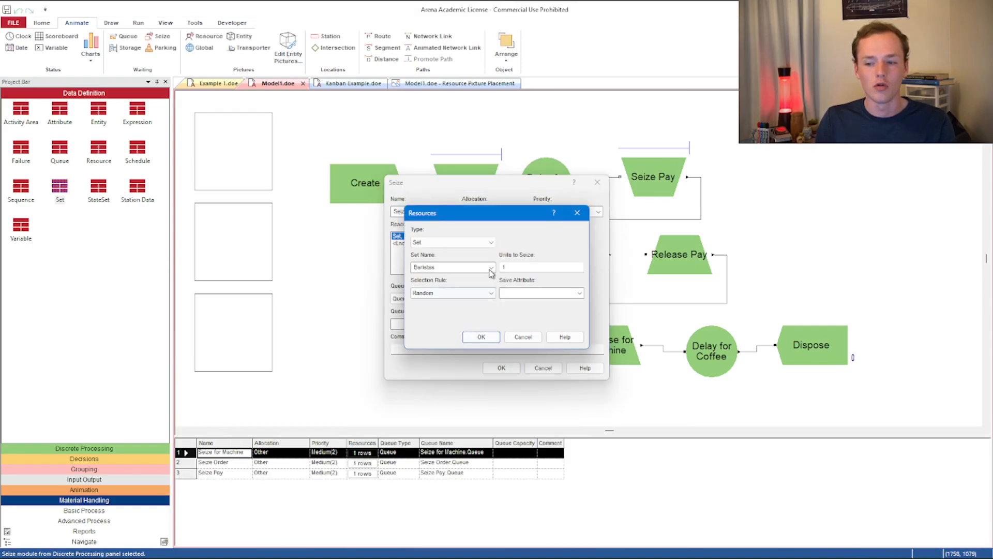
{"action": "left_click", "coordinate": [491, 293]}
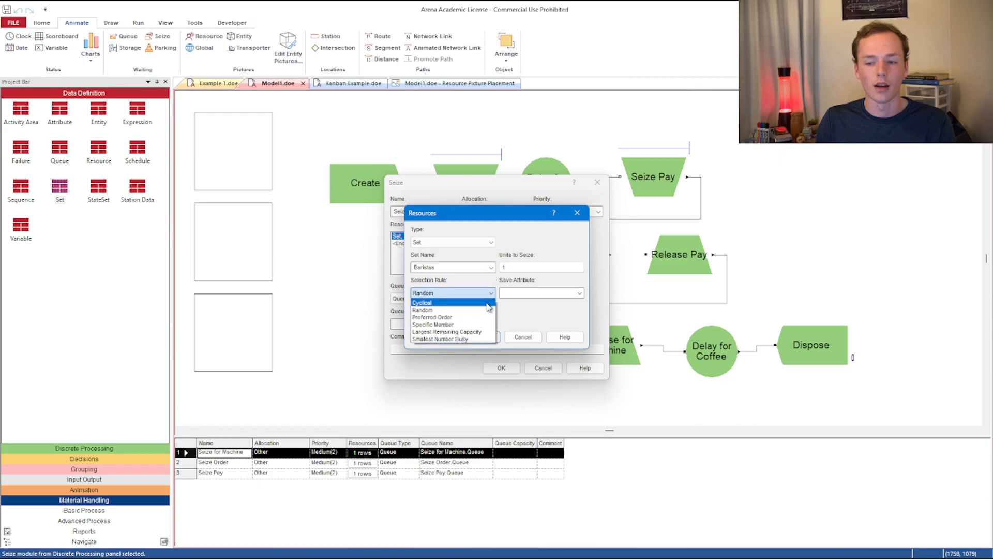
{"action": "left_click", "coordinate": [433, 317]}
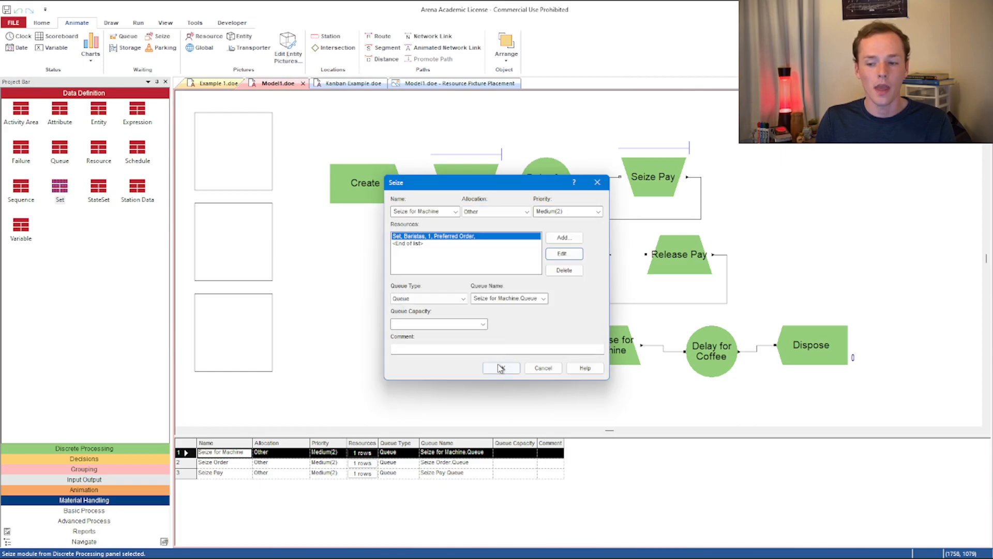
{"action": "left_click", "coordinate": [501, 369]}
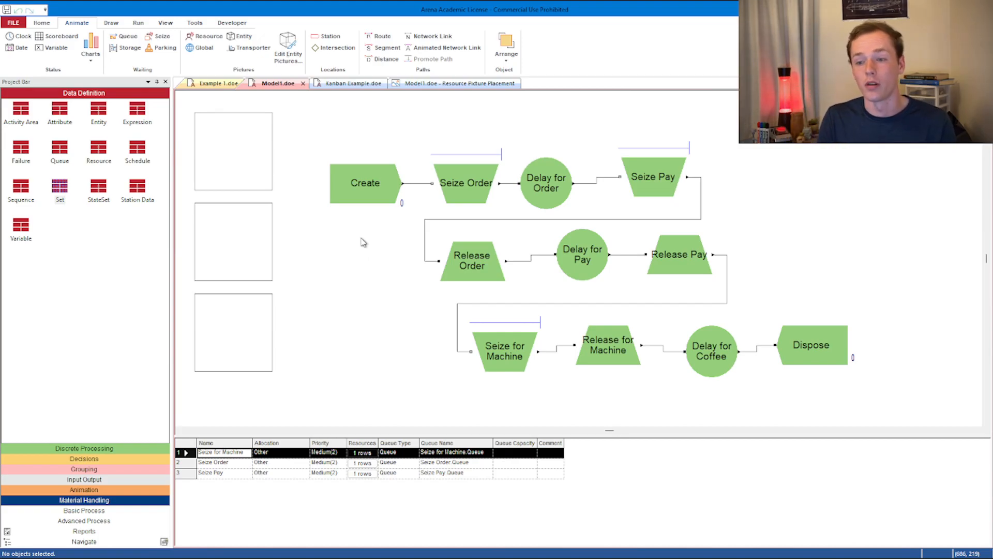
{"action": "mouse_move", "coordinate": [372, 260]}
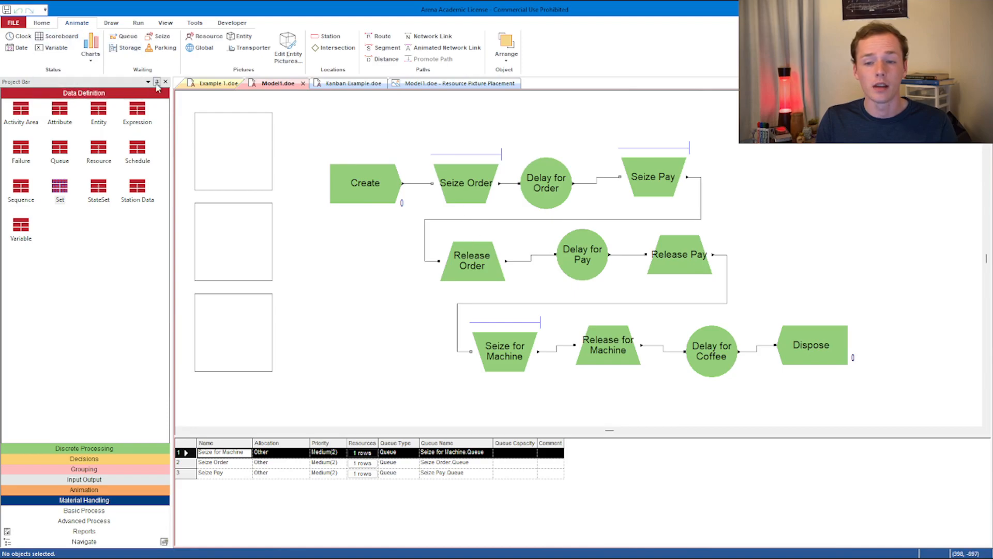
{"action": "left_click", "coordinate": [42, 22]}
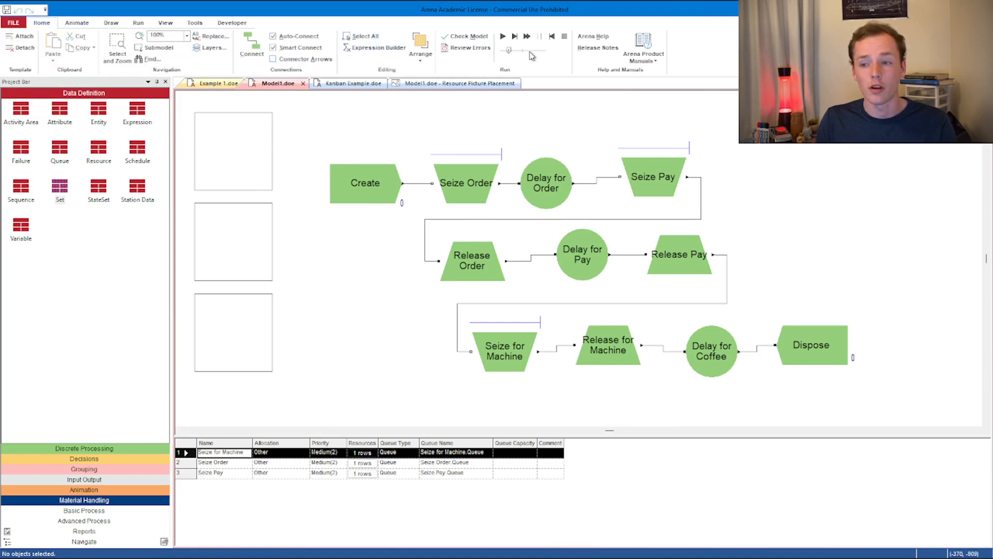
Step: Run the coffee shop model with Go and adjust the animation speed
{"action": "left_click", "coordinate": [503, 36]}
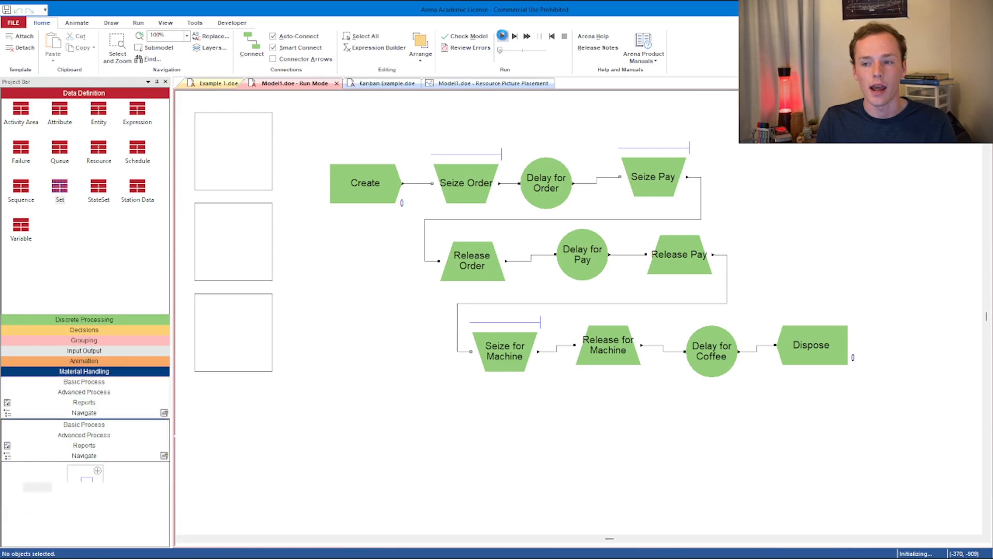
{"action": "left_click", "coordinate": [503, 35]}
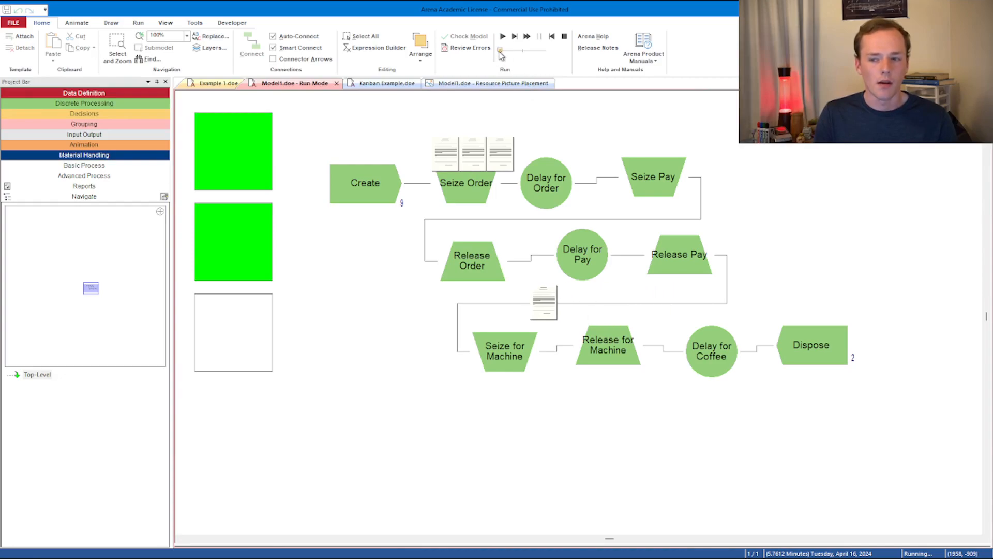
{"action": "left_click", "coordinate": [500, 51]}
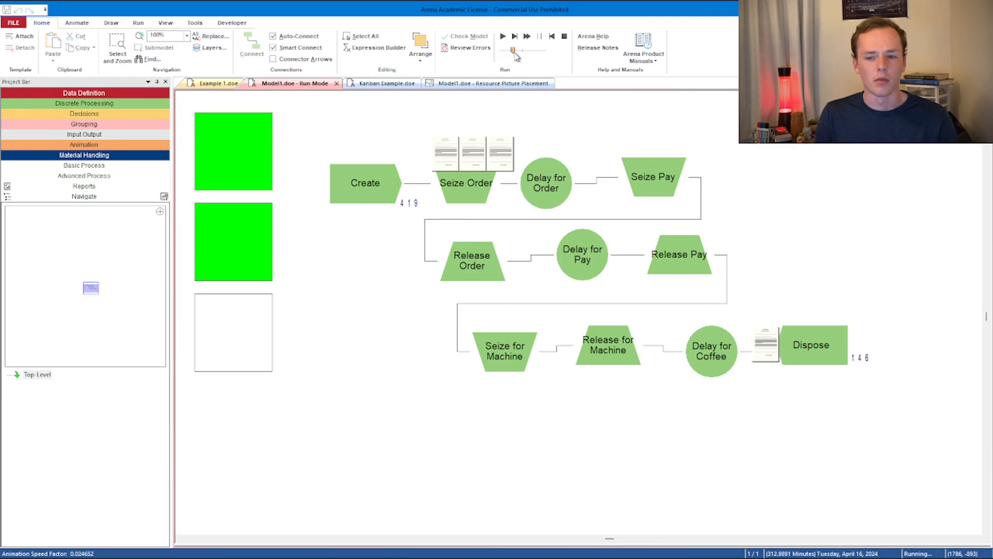
{"action": "left_click", "coordinate": [527, 50]}
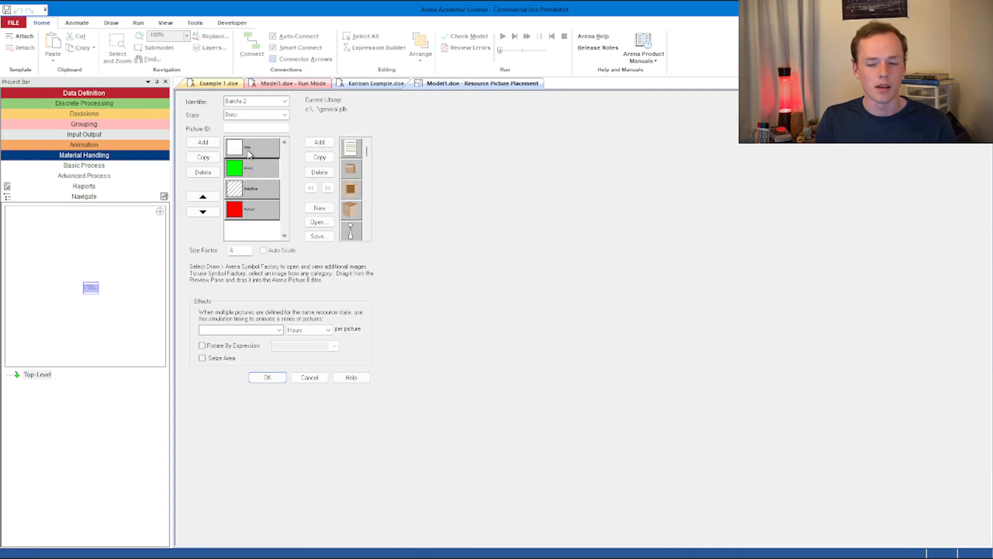
Step: Inspect the Busy and Failed state pictures of the staff resource picture
{"action": "left_click", "coordinate": [255, 114]}
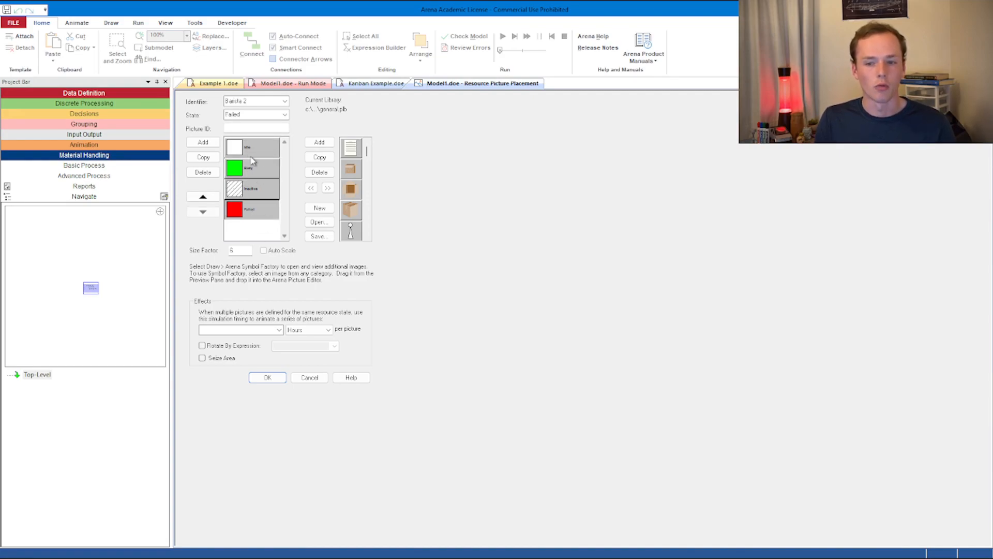
{"action": "left_click", "coordinate": [256, 115]}
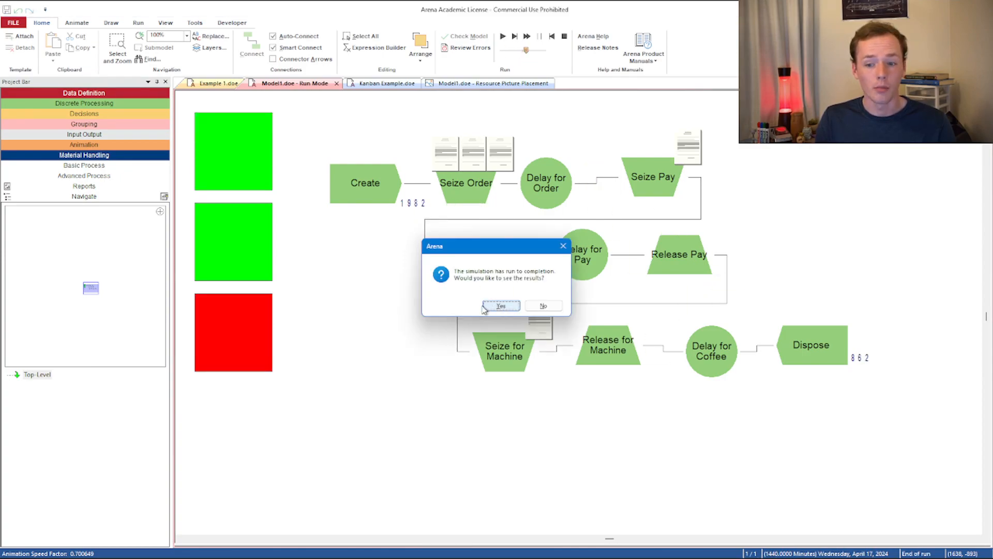
{"action": "mouse_move", "coordinate": [203, 346]}
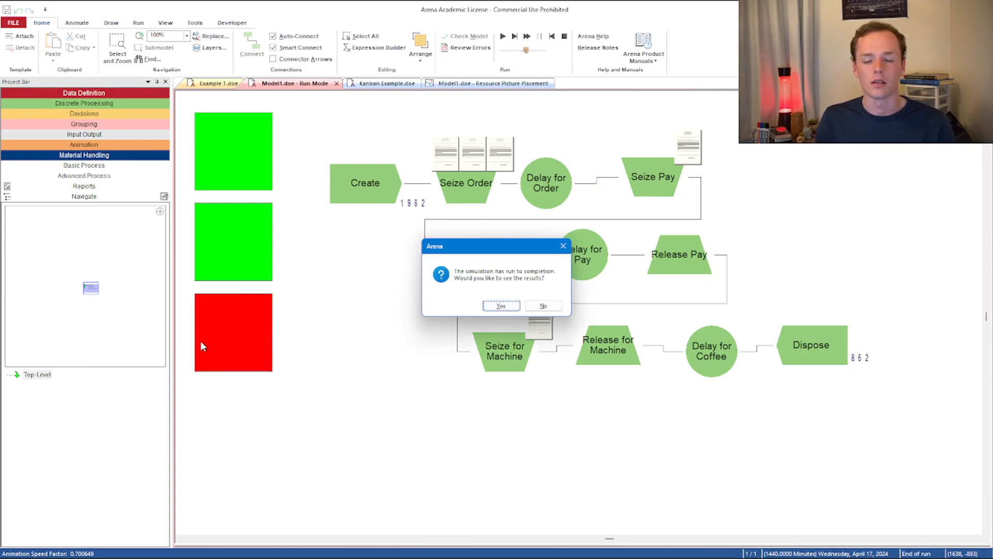
{"action": "mouse_move", "coordinate": [236, 363]}
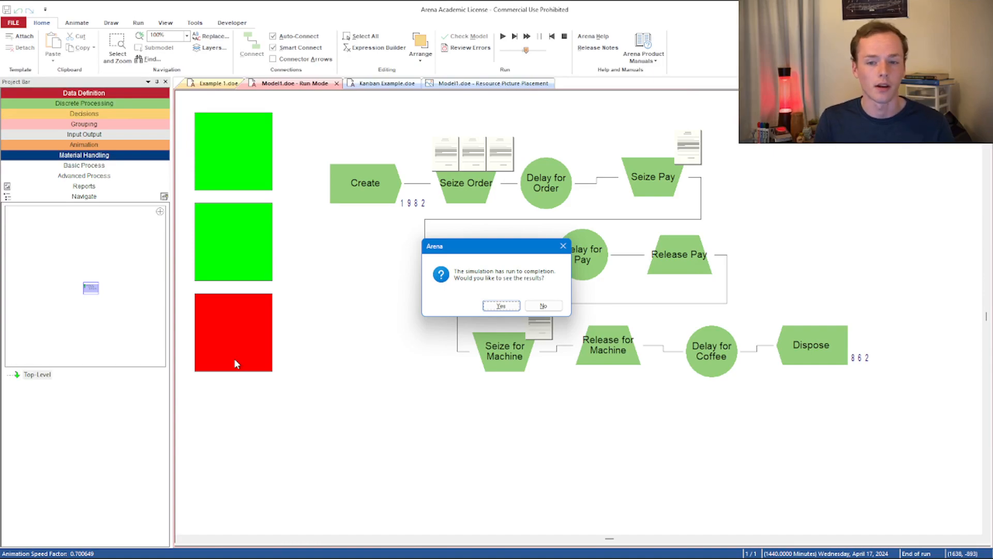